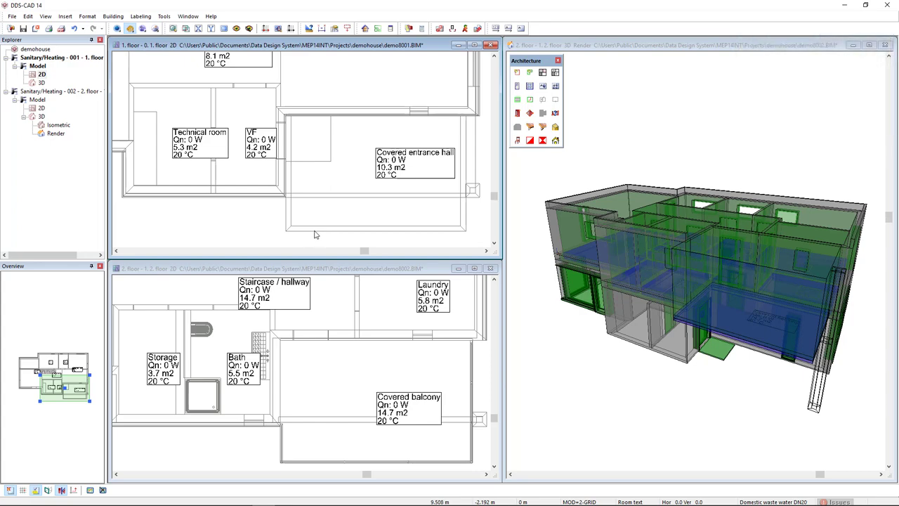
{"action": "mouse_move", "coordinate": [318, 368]}
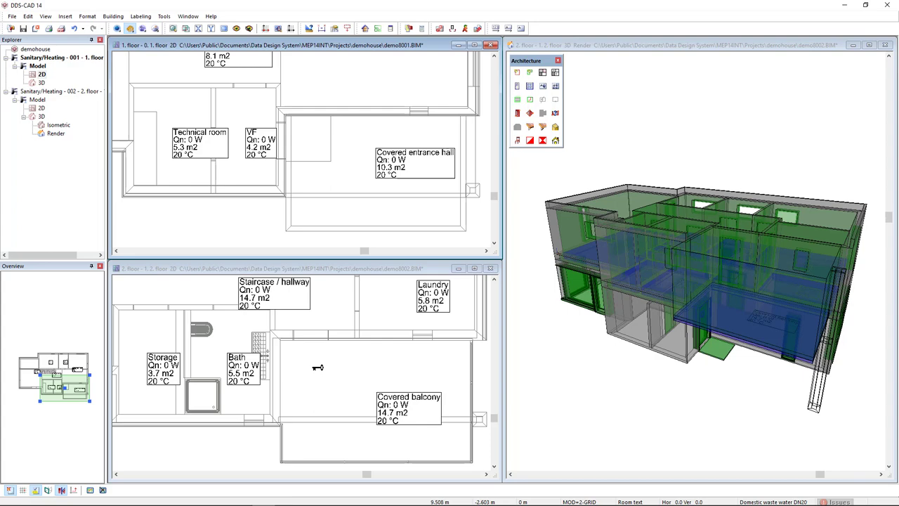
{"action": "mouse_move", "coordinate": [562, 359]}
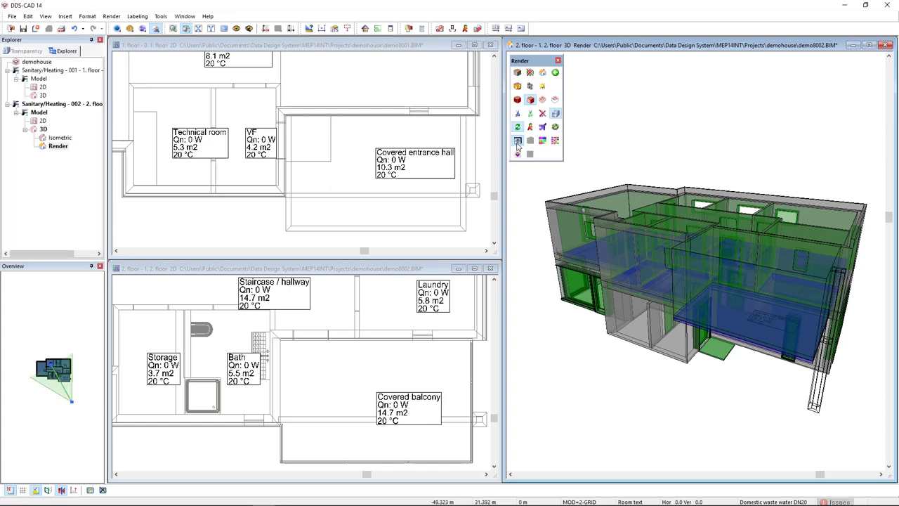
Show demohouse's Basic Data in Building settings: city Tirana, four storeys, 185.04 m²
{"action": "left_click", "coordinate": [516, 140]}
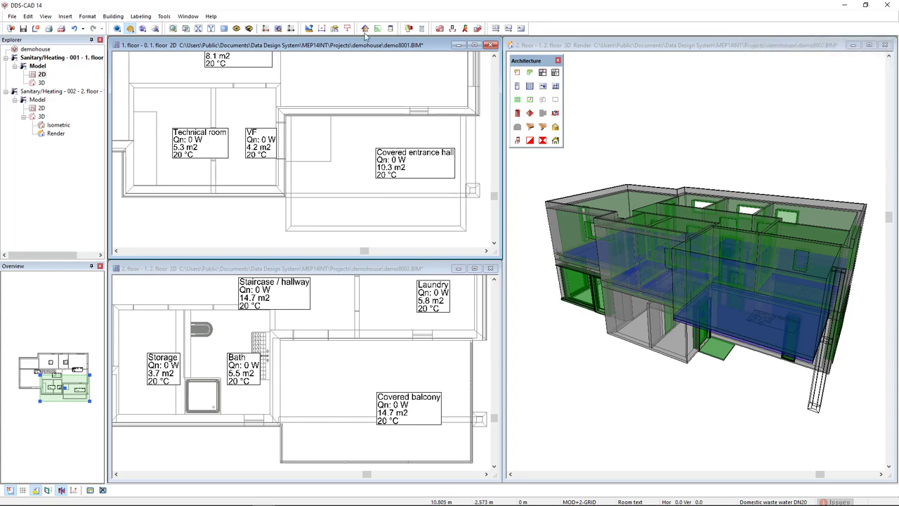
{"action": "left_click", "coordinate": [364, 28]}
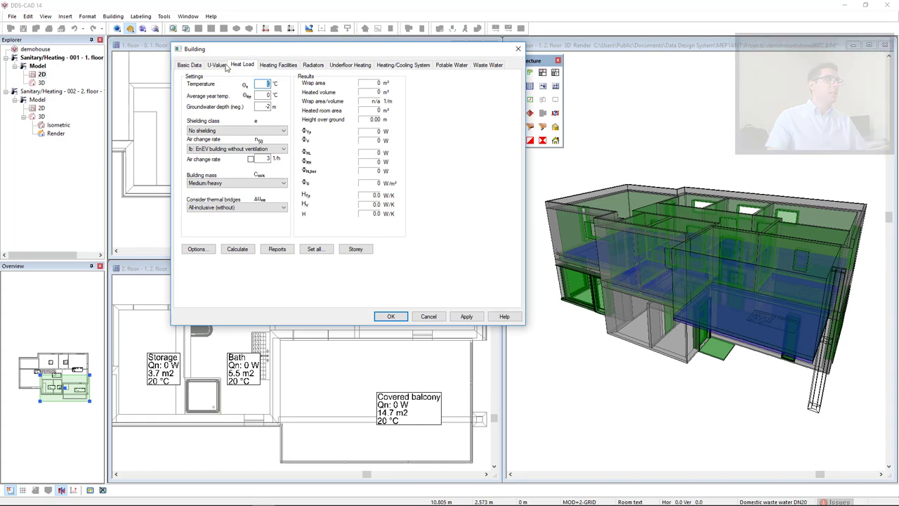
{"action": "left_click", "coordinate": [189, 65]}
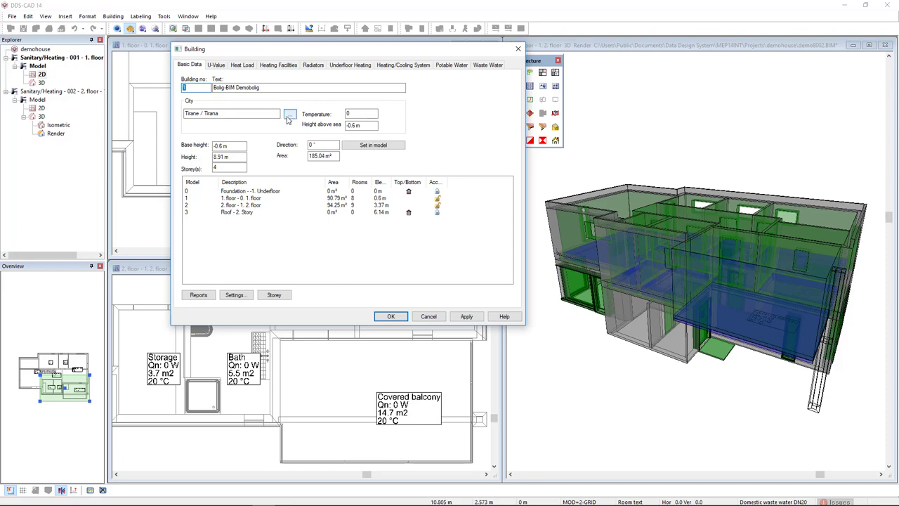
Change the building city to Amsterdam, Netherlands, and enter outdoor temperature -10 °C
{"action": "left_click", "coordinate": [289, 113]}
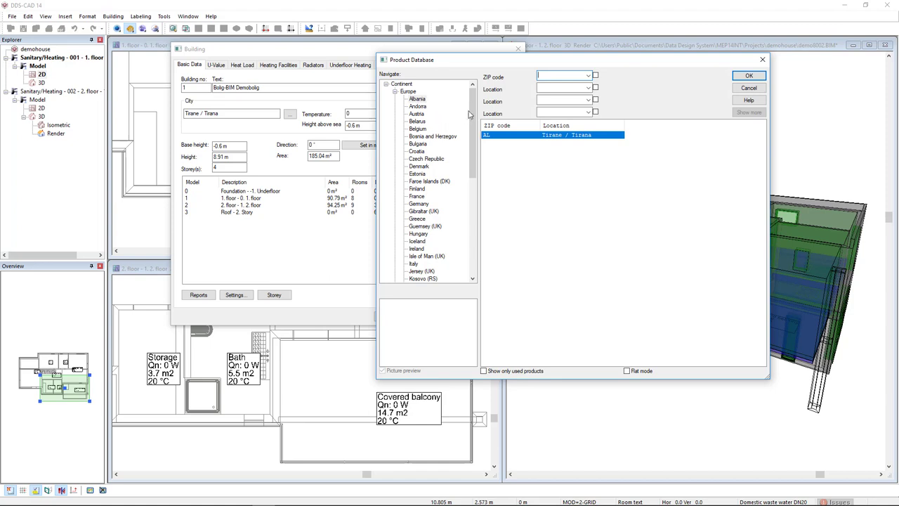
{"action": "scroll", "scroll_direction": "down", "scroll_amount": 3}
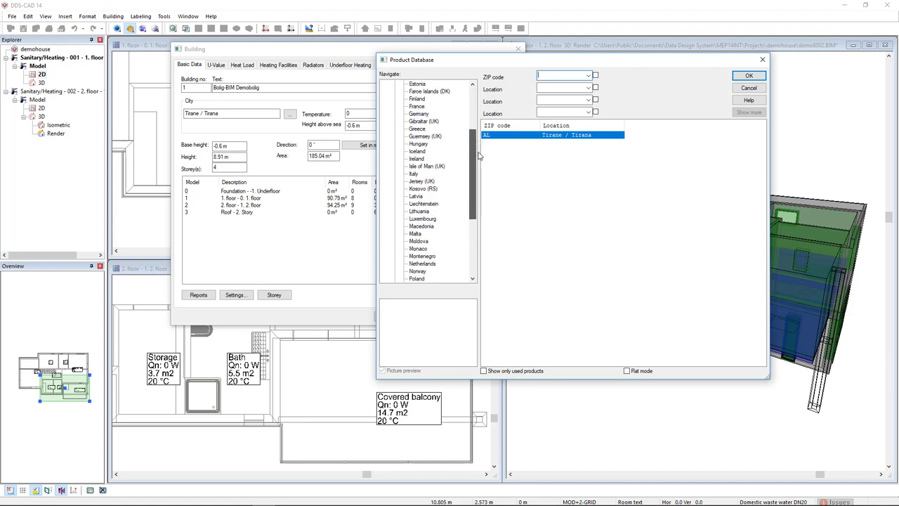
{"action": "left_click", "coordinate": [422, 249]}
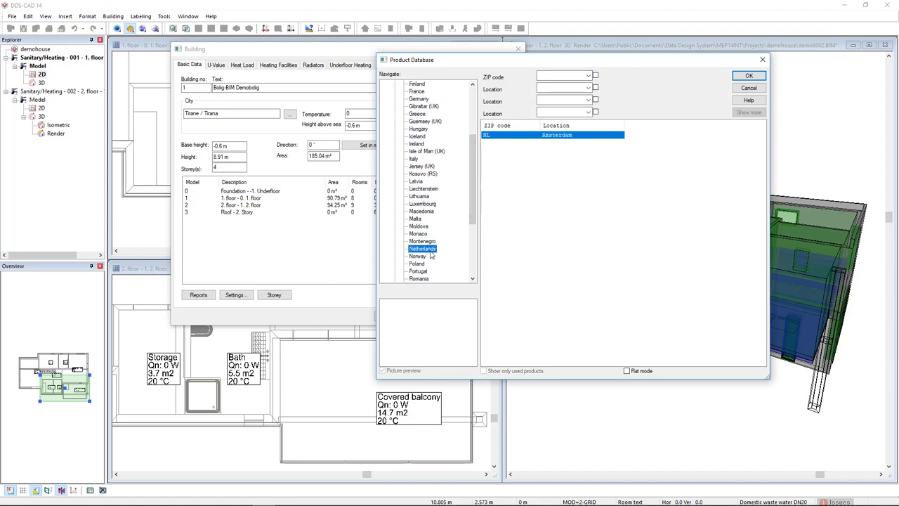
{"action": "mouse_move", "coordinate": [729, 83]}
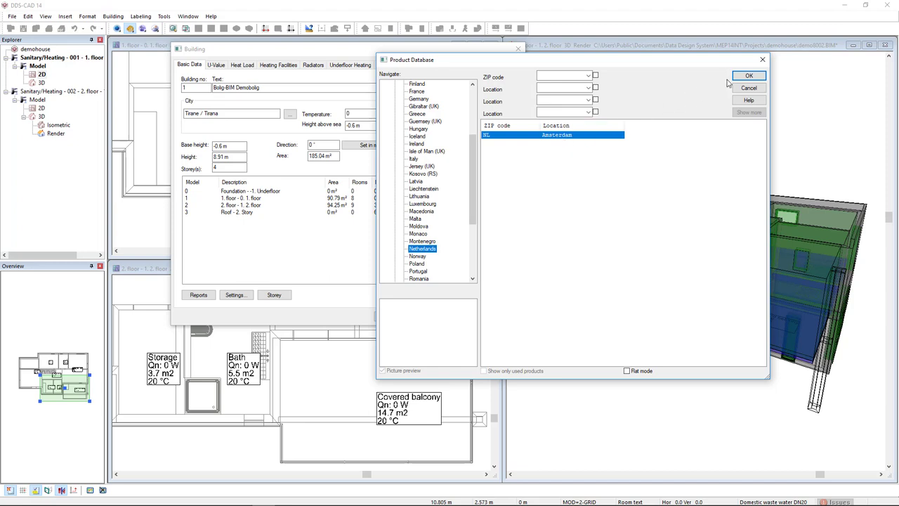
{"action": "left_click", "coordinate": [748, 75]}
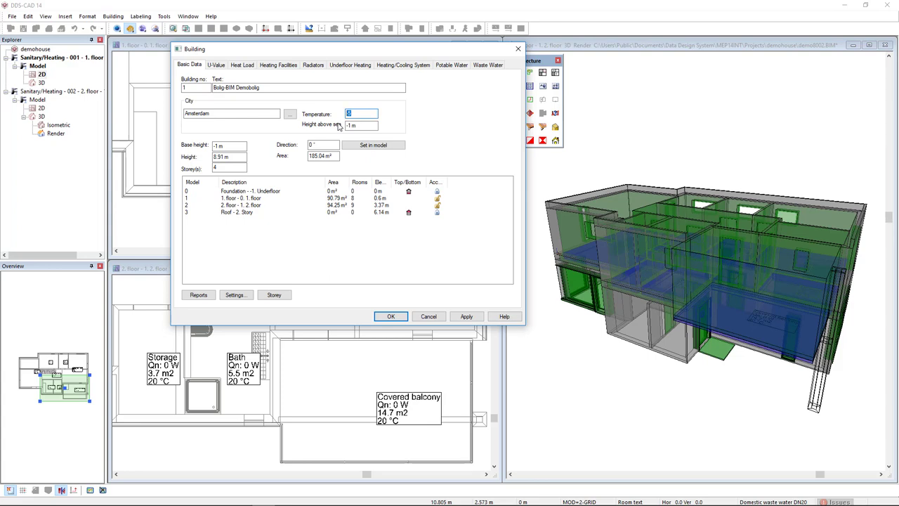
{"action": "type", "text": "-10"}
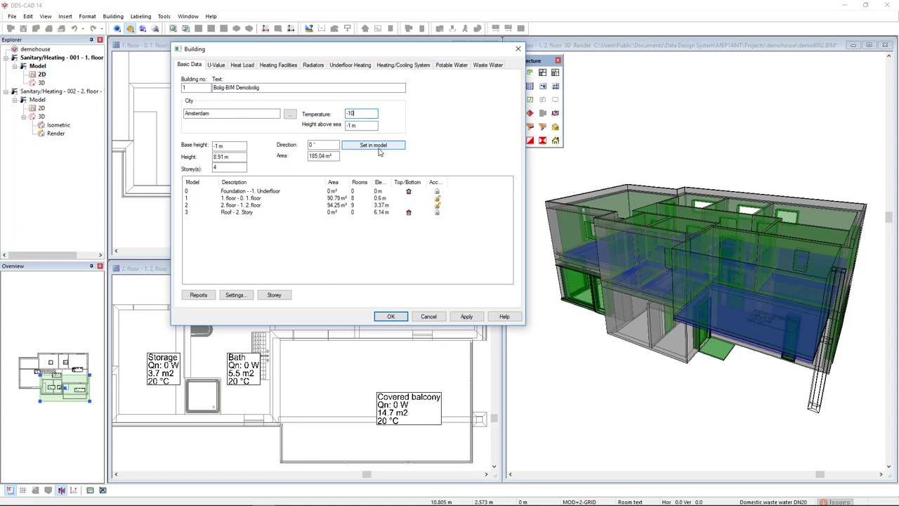
{"action": "mouse_move", "coordinate": [384, 149]}
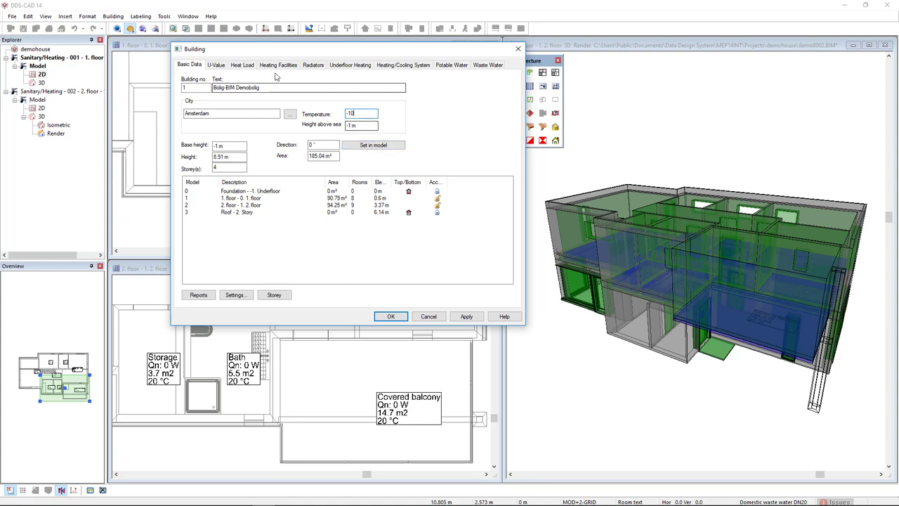
Add plaster, insulation and outer clinker brick layers to the exterior wall construction
{"action": "left_click", "coordinate": [215, 64]}
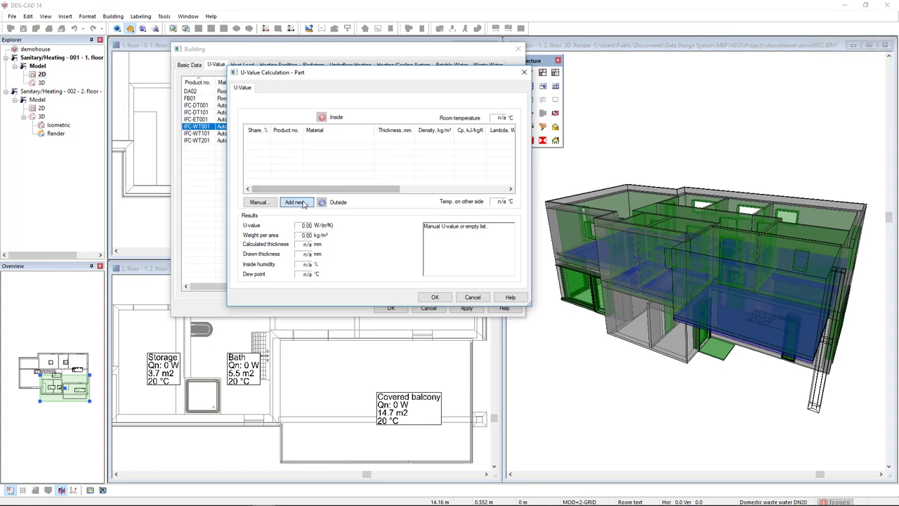
{"action": "left_click", "coordinate": [295, 203]}
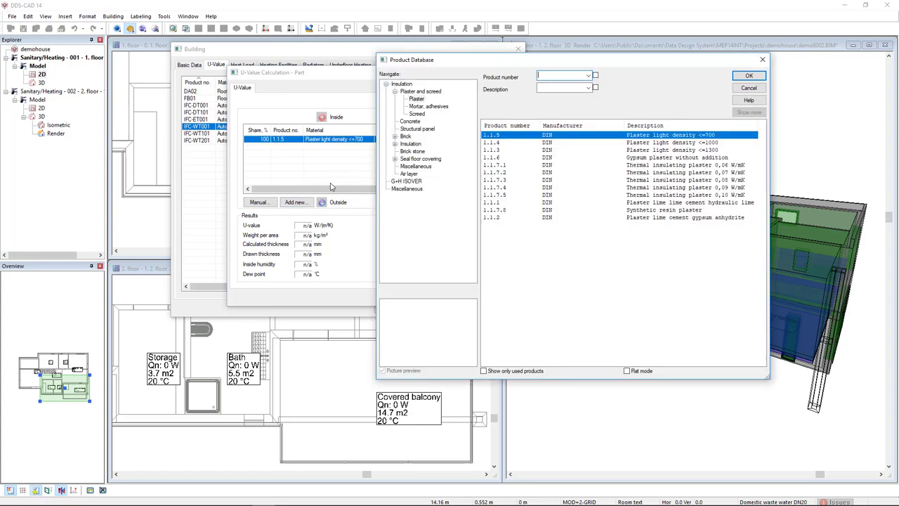
{"action": "left_click", "coordinate": [397, 135]}
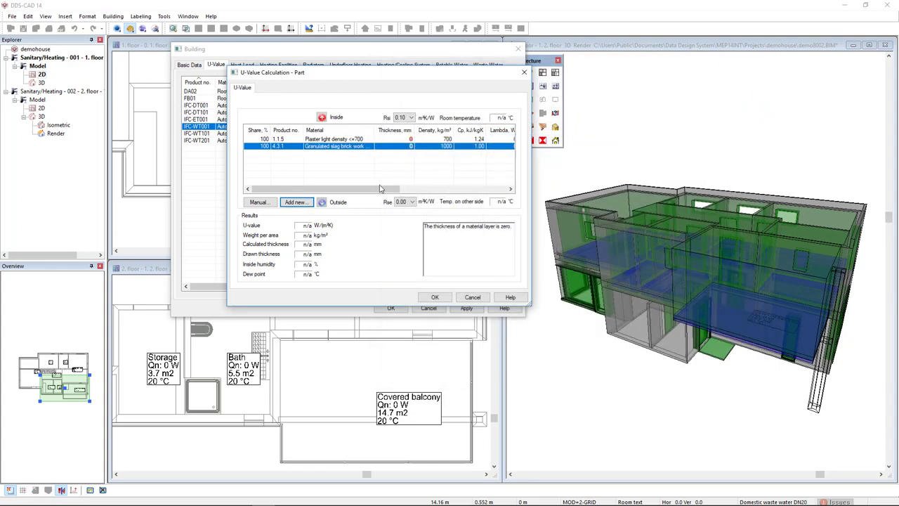
{"action": "left_click", "coordinate": [293, 202]}
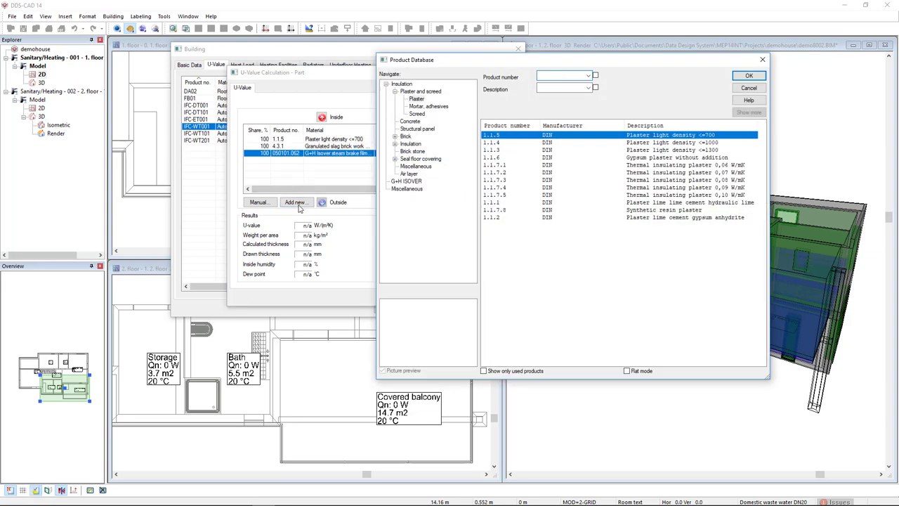
{"action": "left_click", "coordinate": [405, 181]}
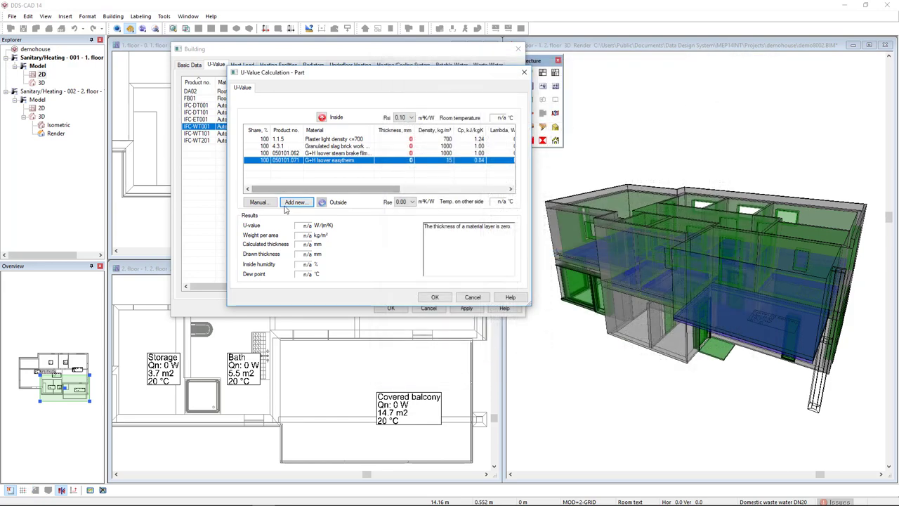
{"action": "left_click", "coordinate": [294, 201]}
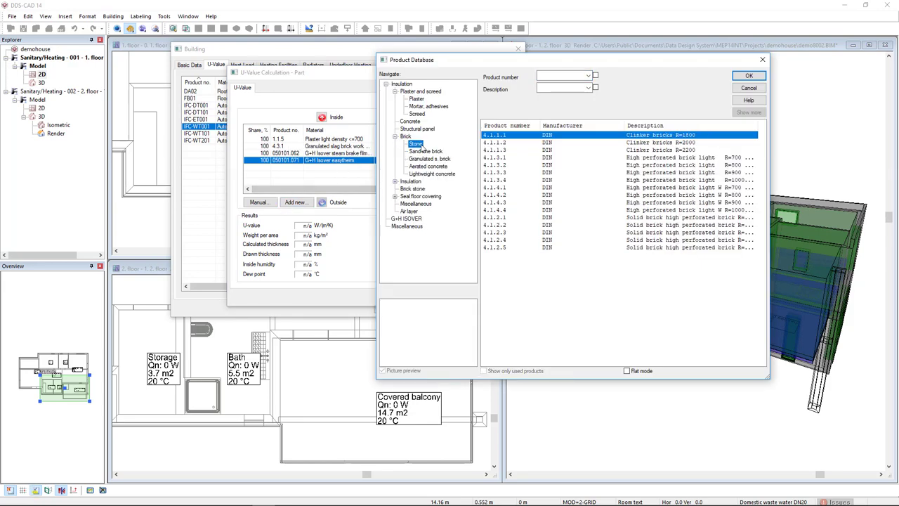
{"action": "left_click", "coordinate": [748, 75]}
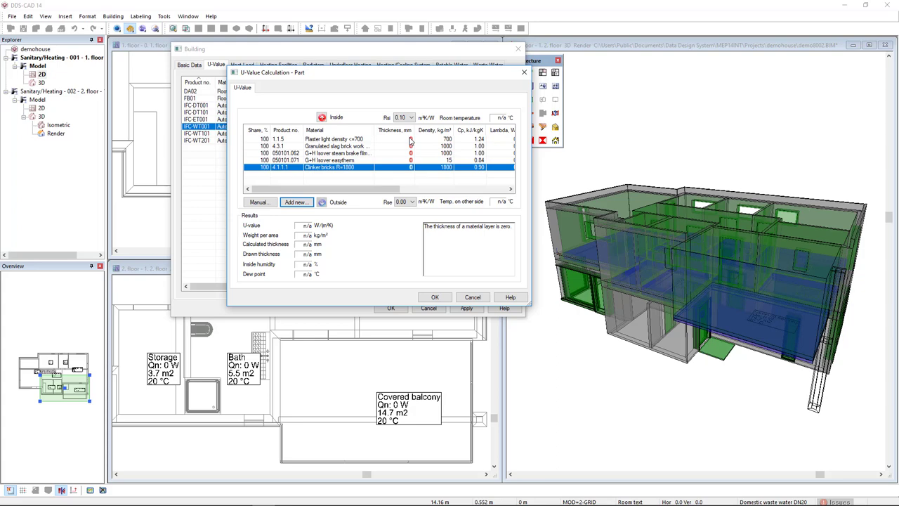
Edit the thicknesses of the plaster, next layer and steam brake film
{"action": "left_click", "coordinate": [333, 138]}
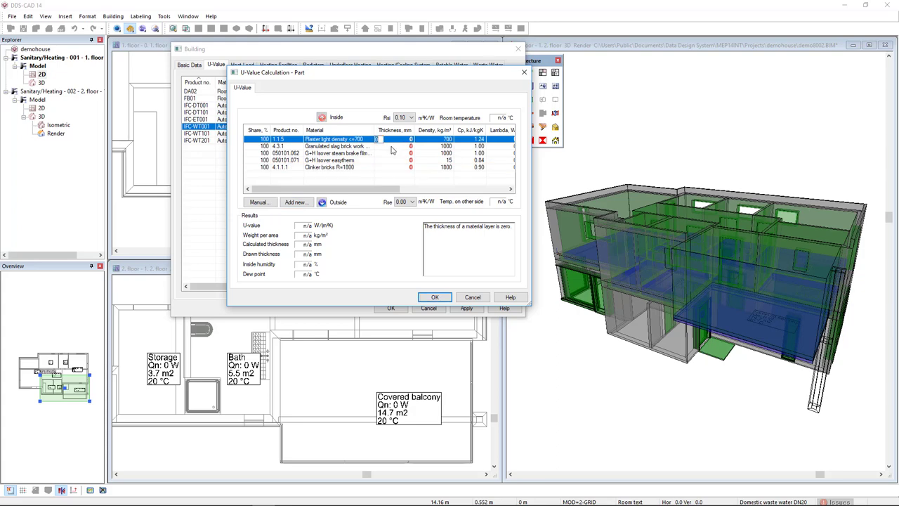
{"action": "left_click", "coordinate": [337, 146]}
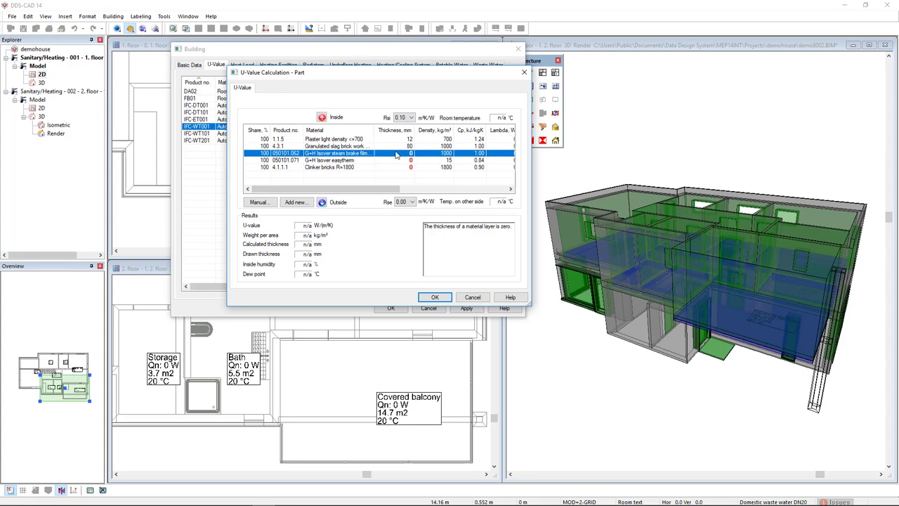
{"action": "left_click", "coordinate": [379, 160]}
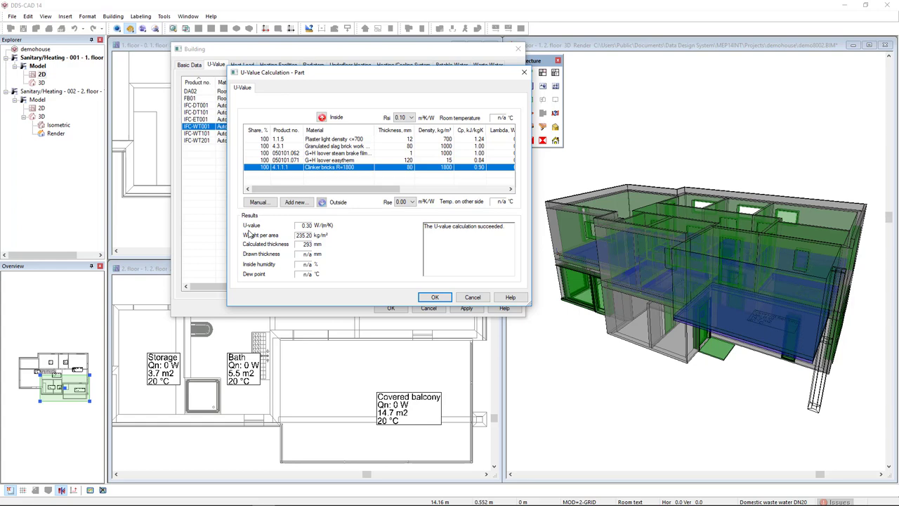
{"action": "mouse_move", "coordinate": [268, 235]}
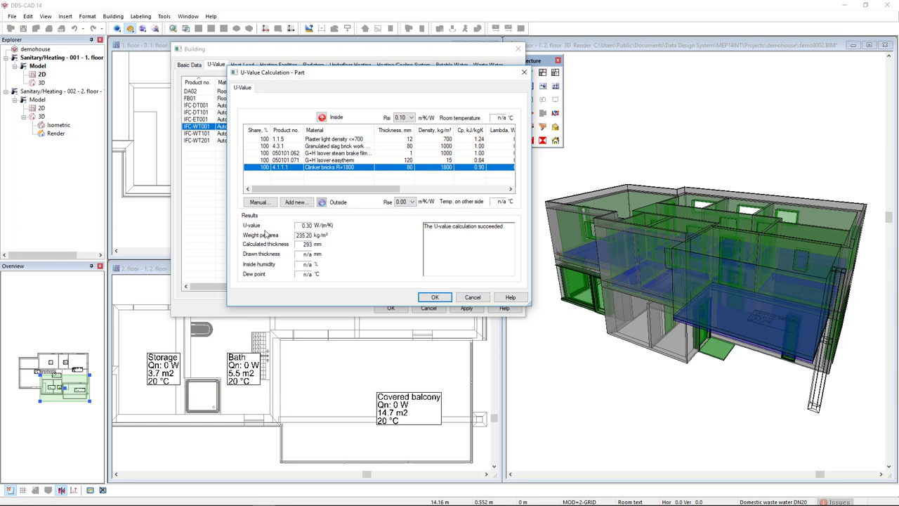
{"action": "mouse_move", "coordinate": [312, 233]}
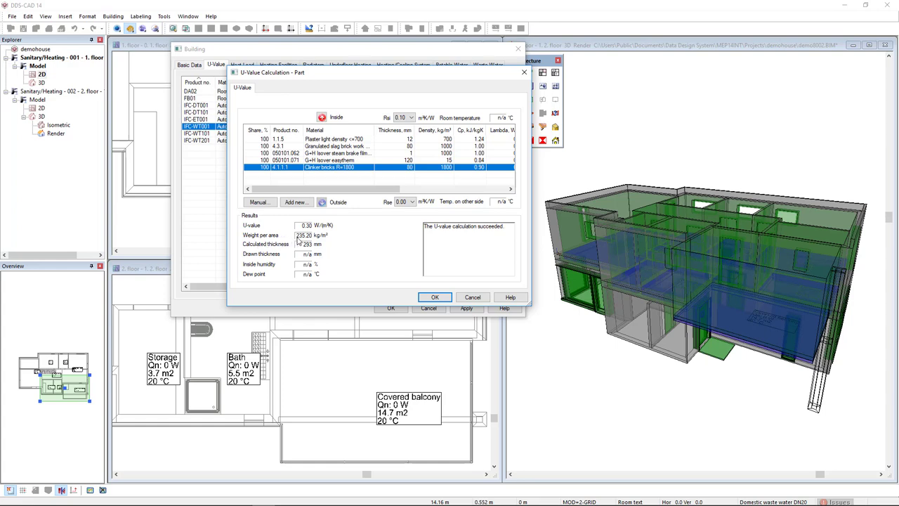
{"action": "mouse_move", "coordinate": [299, 241]}
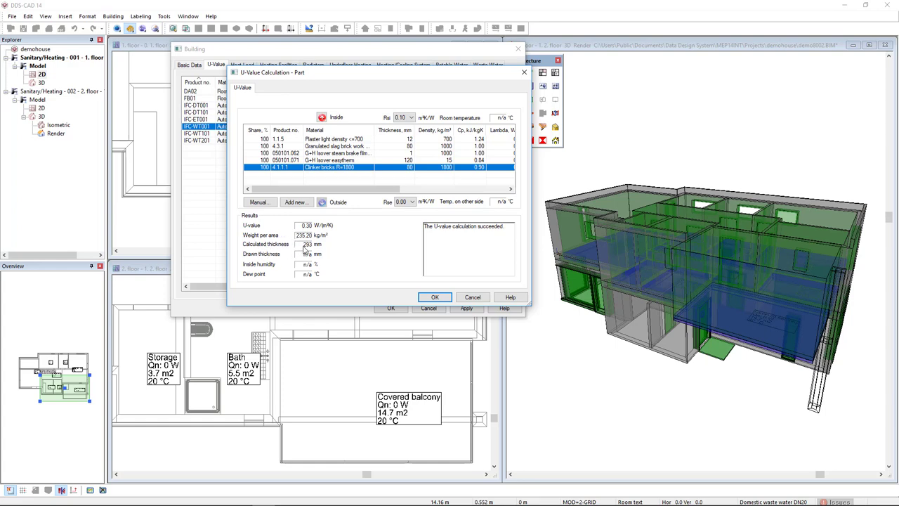
{"action": "mouse_move", "coordinate": [396, 286]}
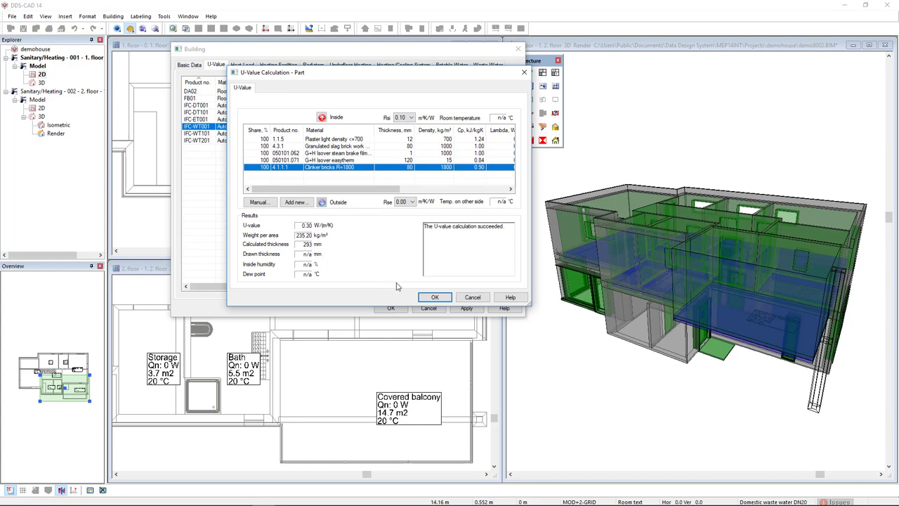
Accept the exterior wall's U-value and give the exterior door a manual 0.30
{"action": "left_click", "coordinate": [433, 296]}
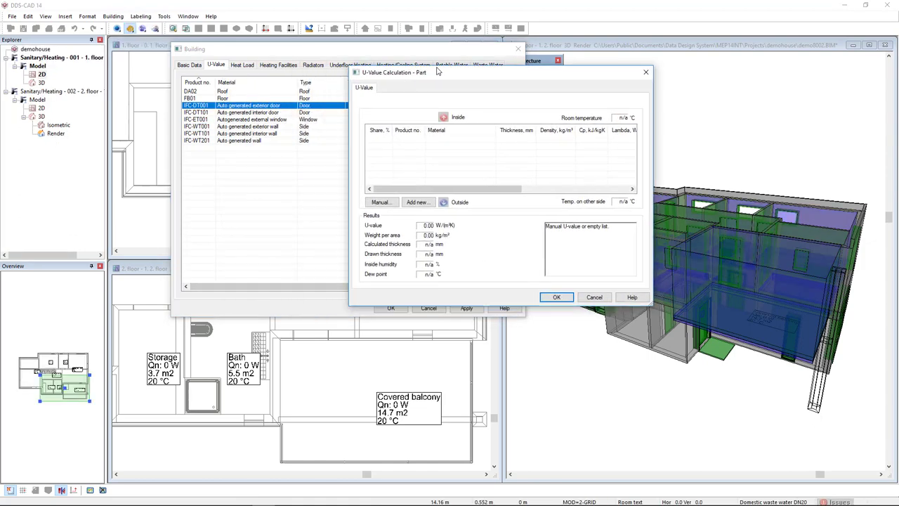
{"action": "left_click", "coordinate": [381, 201]}
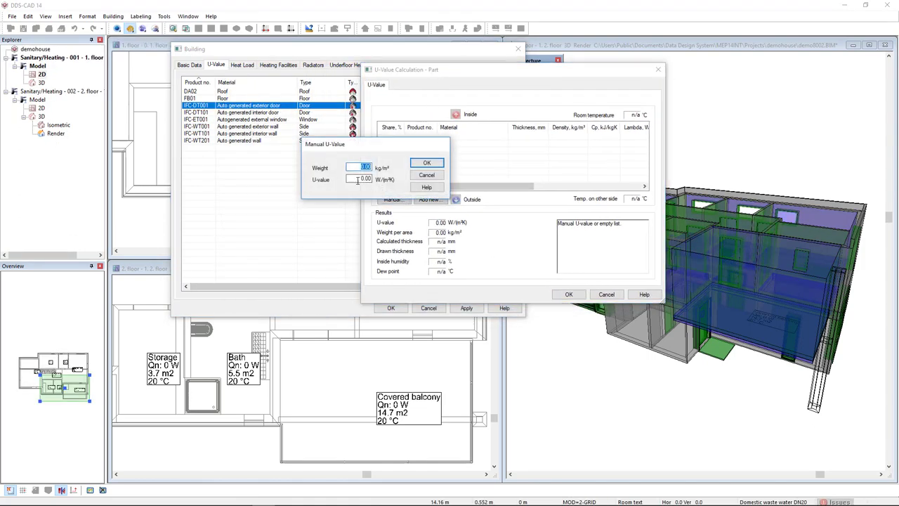
{"action": "left_click", "coordinate": [426, 162]}
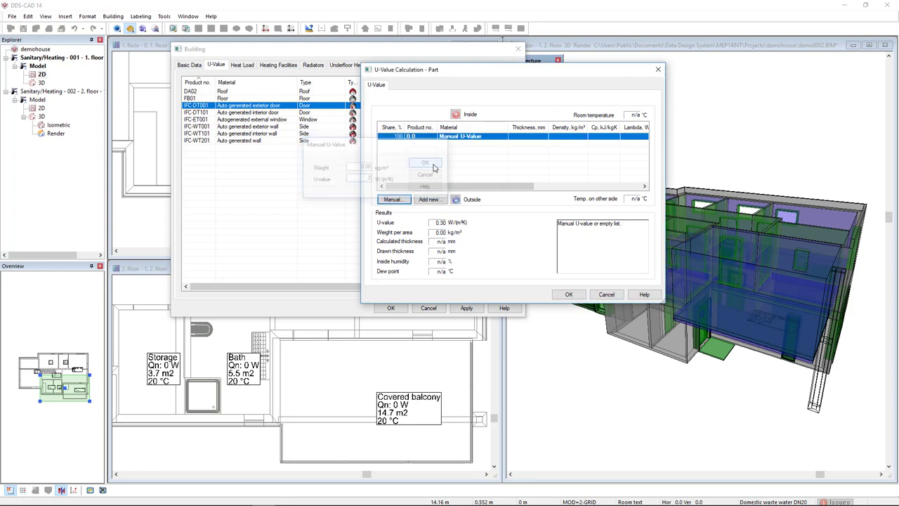
{"action": "left_click", "coordinate": [568, 293]}
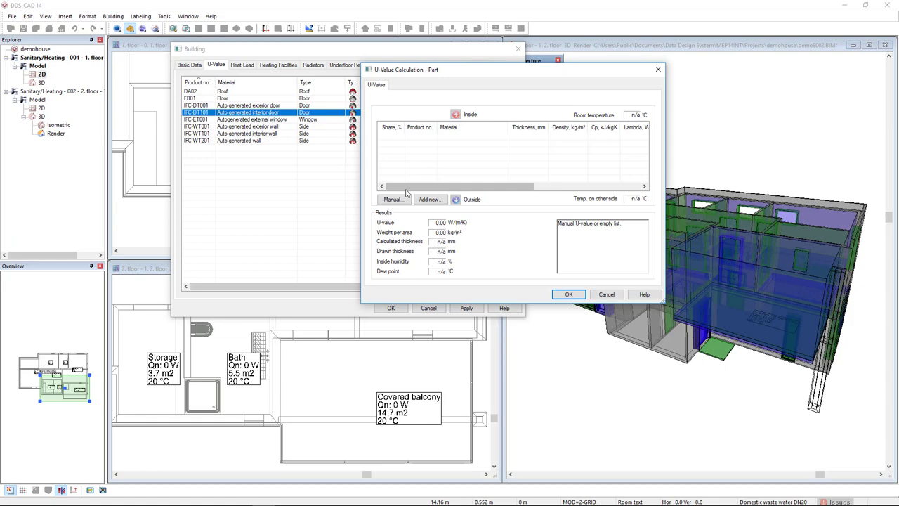
Set manual U-values of 2.00 for the interior door and 0.30 for the window
{"action": "left_click", "coordinate": [392, 198]}
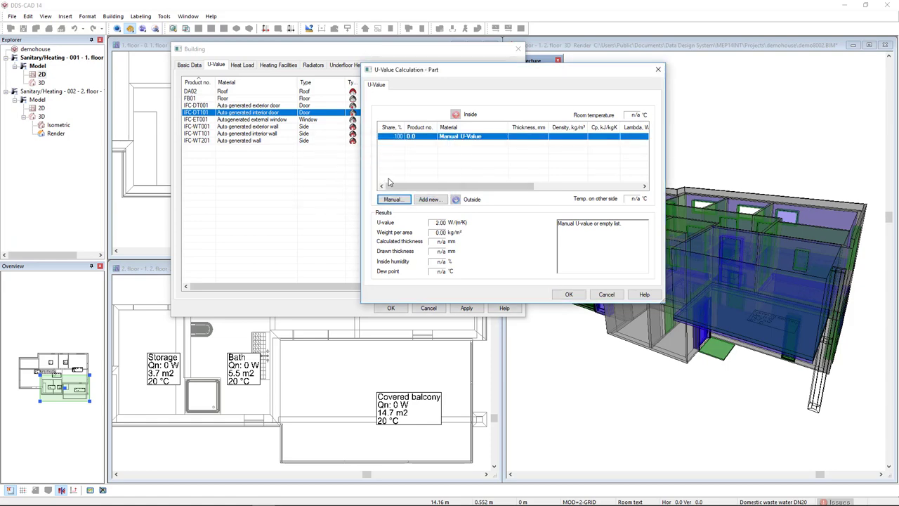
{"action": "left_click", "coordinate": [568, 293]}
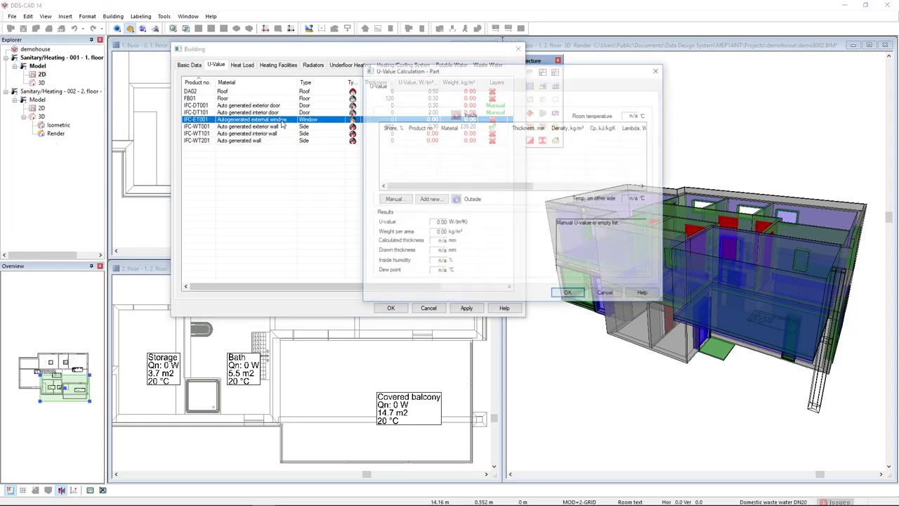
{"action": "left_click", "coordinate": [394, 199]}
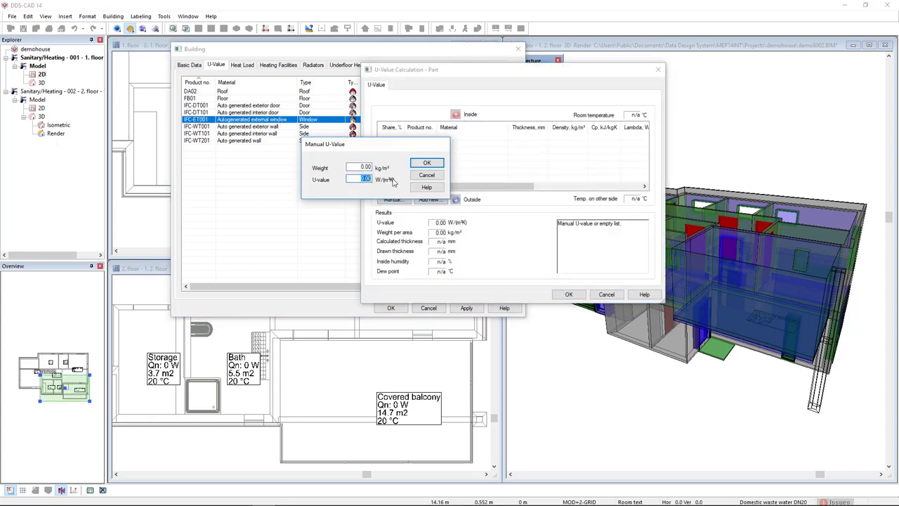
{"action": "left_click", "coordinate": [427, 162]}
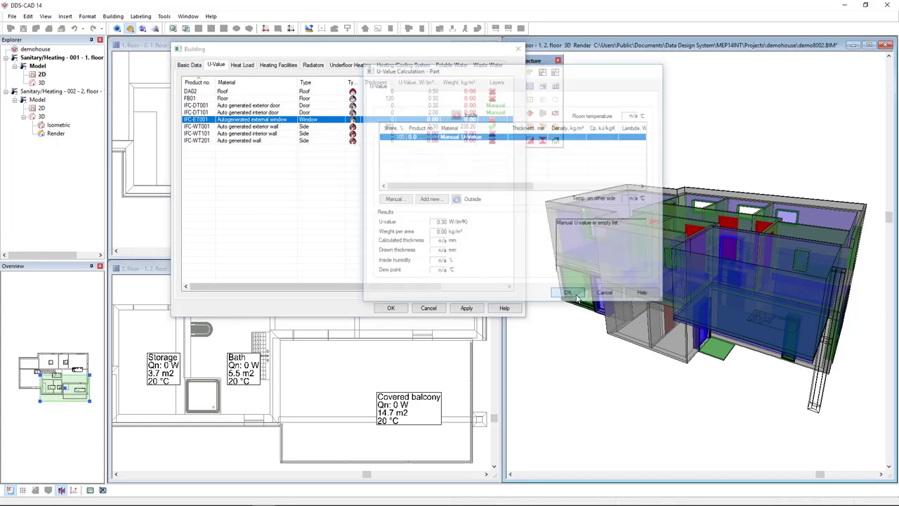
{"action": "left_click", "coordinate": [568, 291]}
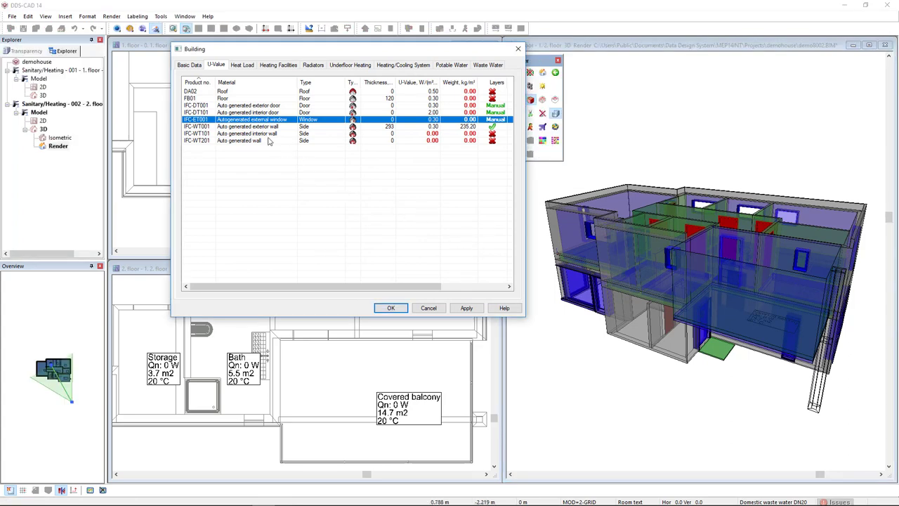
Set manual U-values of 2.00 for the interior wall and 1.00 for the generic wall
{"action": "double_click", "coordinate": [245, 134]}
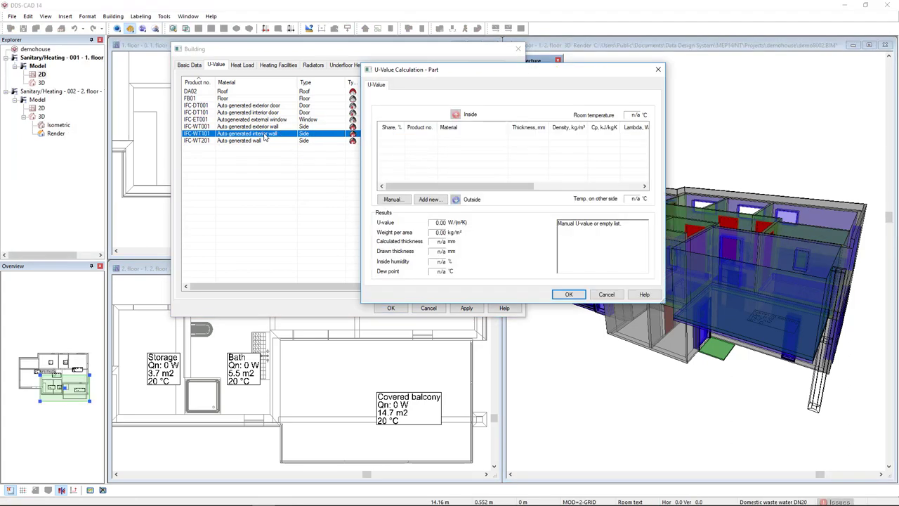
{"action": "left_click", "coordinate": [393, 199]}
{"action": "type", "text": "2"}
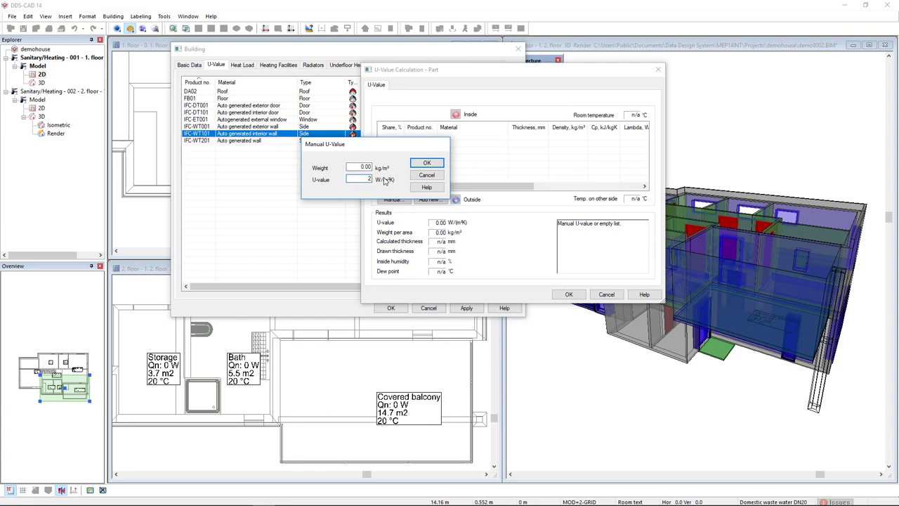
{"action": "left_click", "coordinate": [426, 162]}
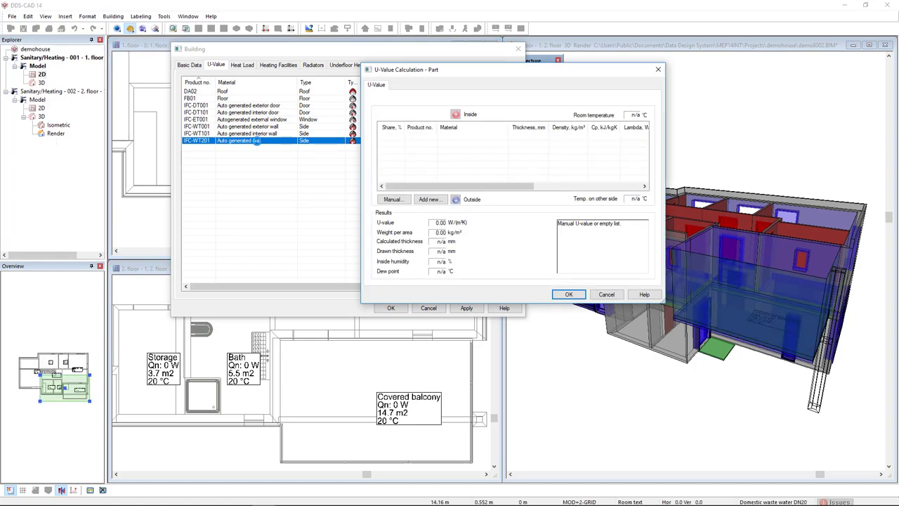
{"action": "left_click", "coordinate": [393, 199]}
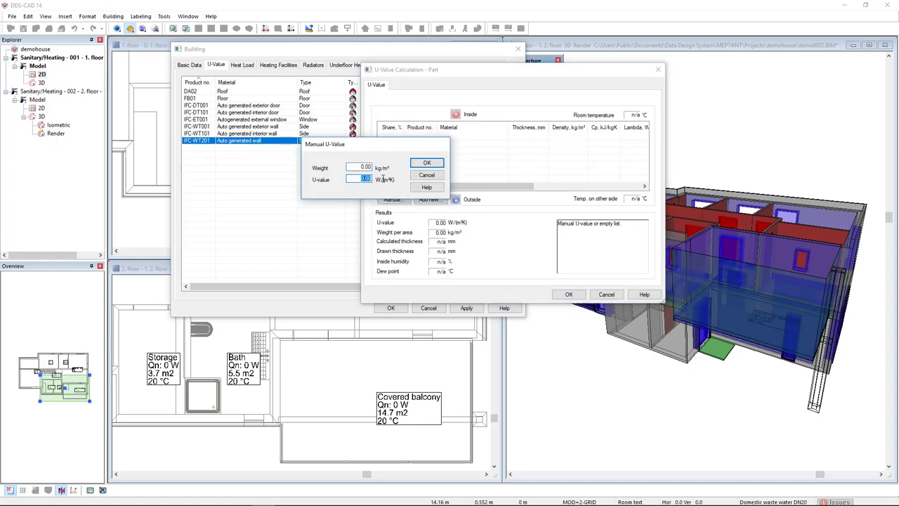
{"action": "left_click", "coordinate": [426, 162]}
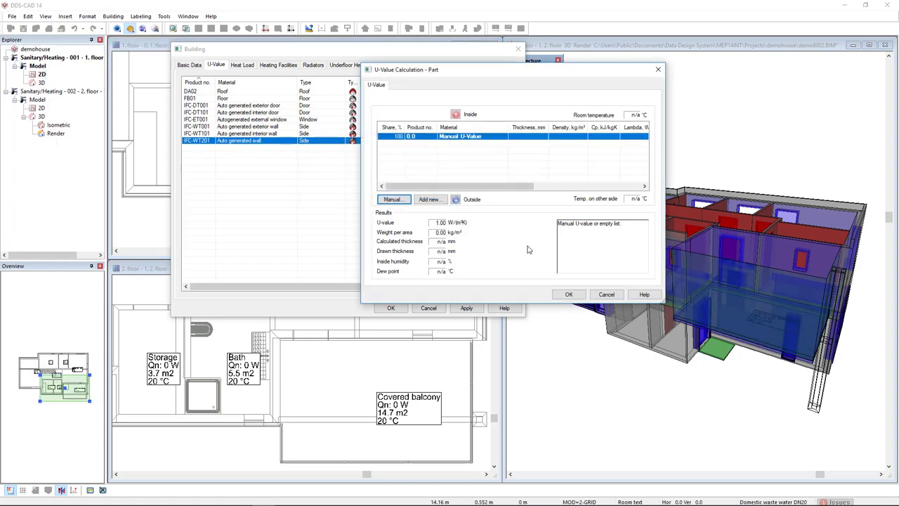
{"action": "left_click", "coordinate": [569, 293]}
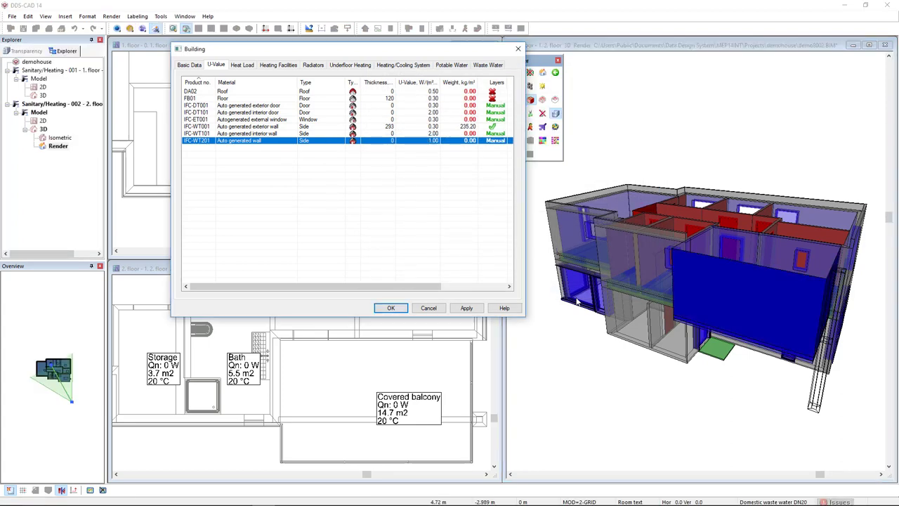
{"action": "mouse_move", "coordinate": [551, 303]}
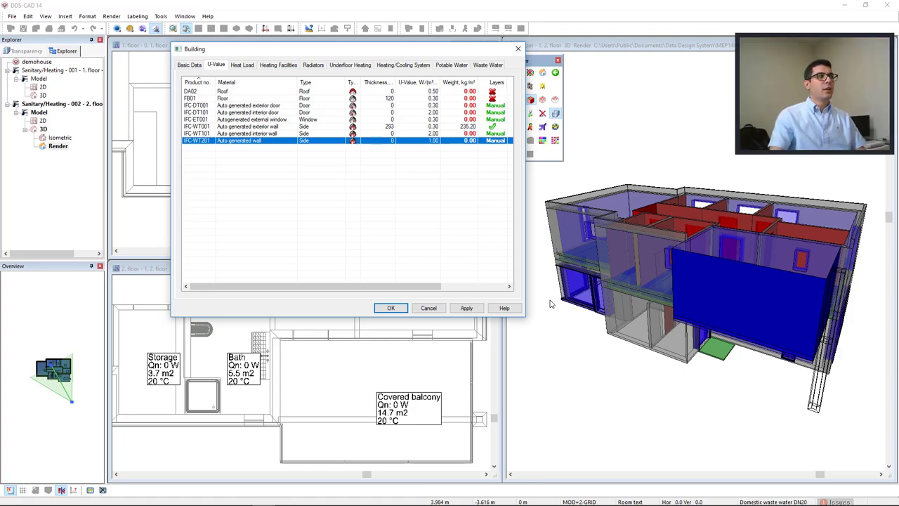
{"action": "left_click", "coordinate": [241, 65]}
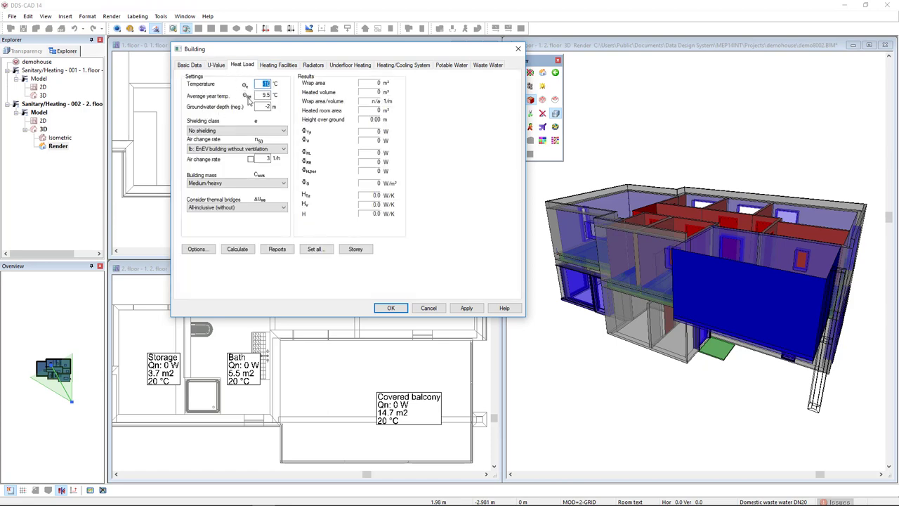
{"action": "mouse_move", "coordinate": [231, 125]}
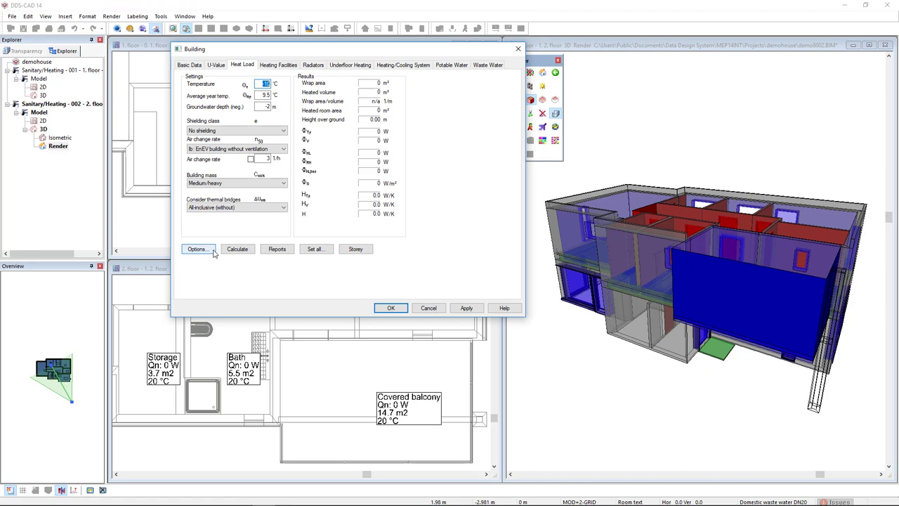
Accept the heat load options and calculate, giving 8193 W total building load
{"action": "left_click", "coordinate": [197, 248]}
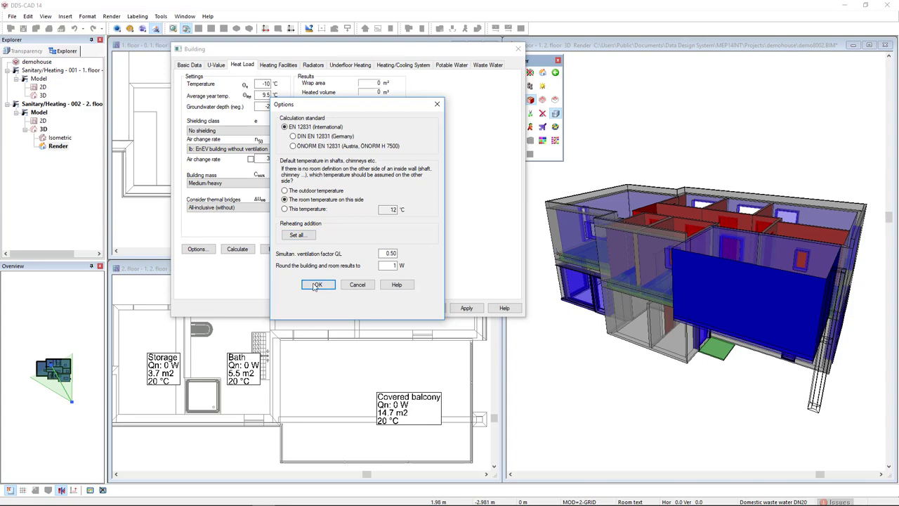
{"action": "left_click", "coordinate": [317, 284]}
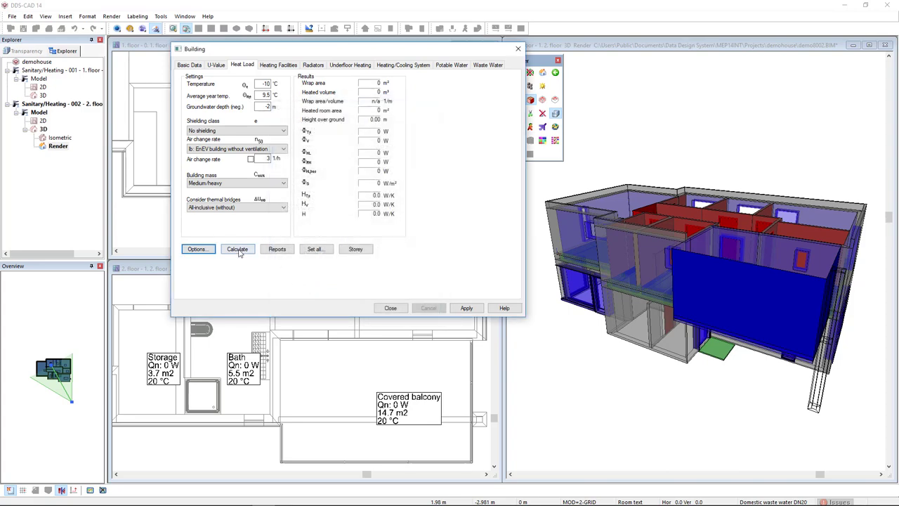
{"action": "left_click", "coordinate": [236, 248]}
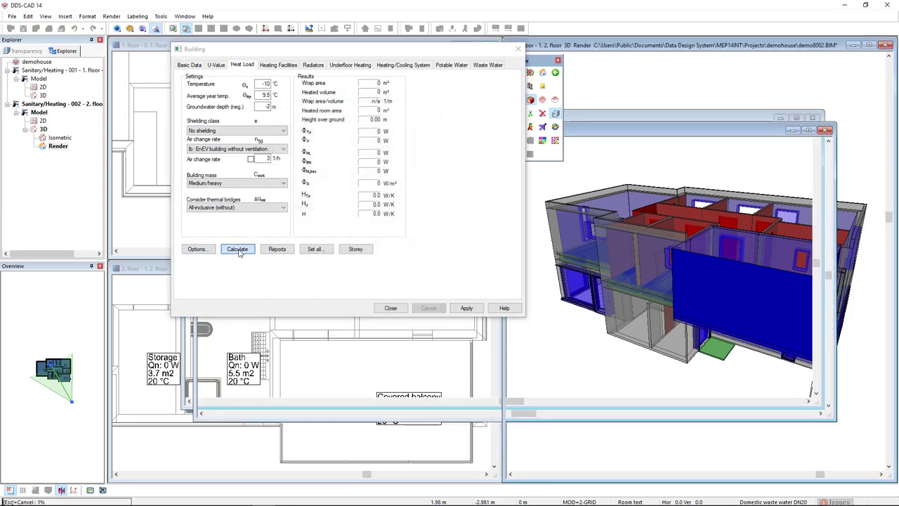
{"action": "left_click", "coordinate": [236, 248]}
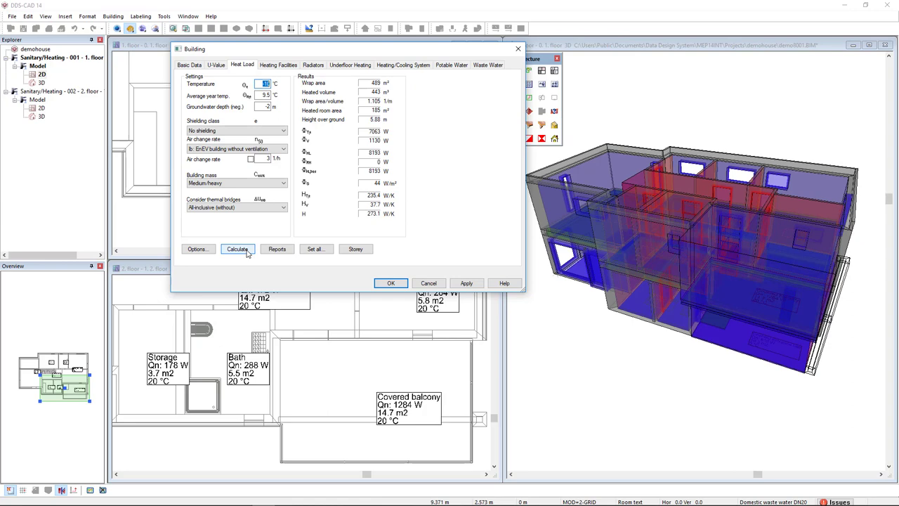
{"action": "mouse_move", "coordinate": [314, 264]}
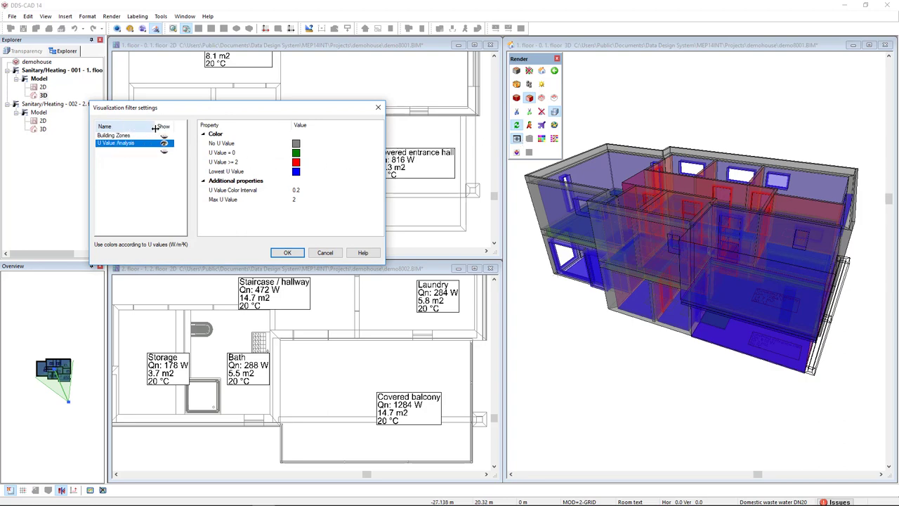
Apply the Specific Room Heat Load visualization filter to the 3D model
{"action": "left_click", "coordinate": [125, 150]}
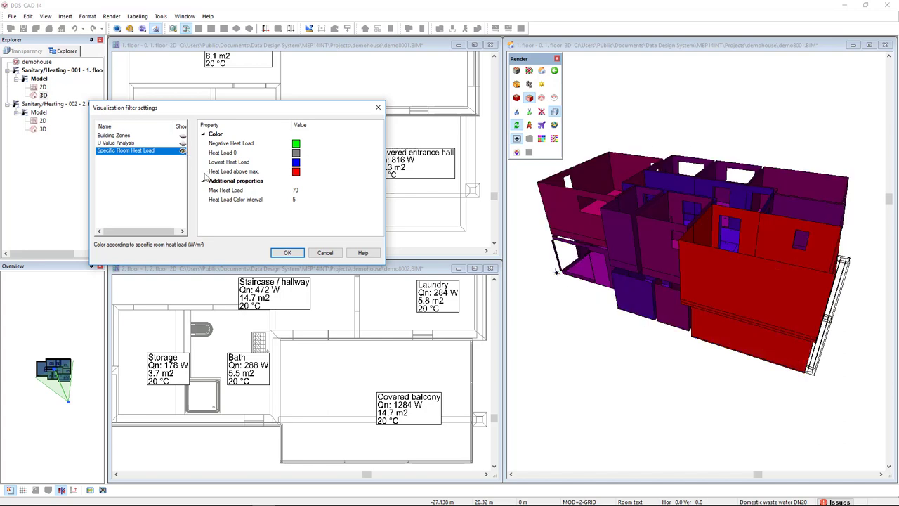
{"action": "left_click", "coordinate": [287, 252]}
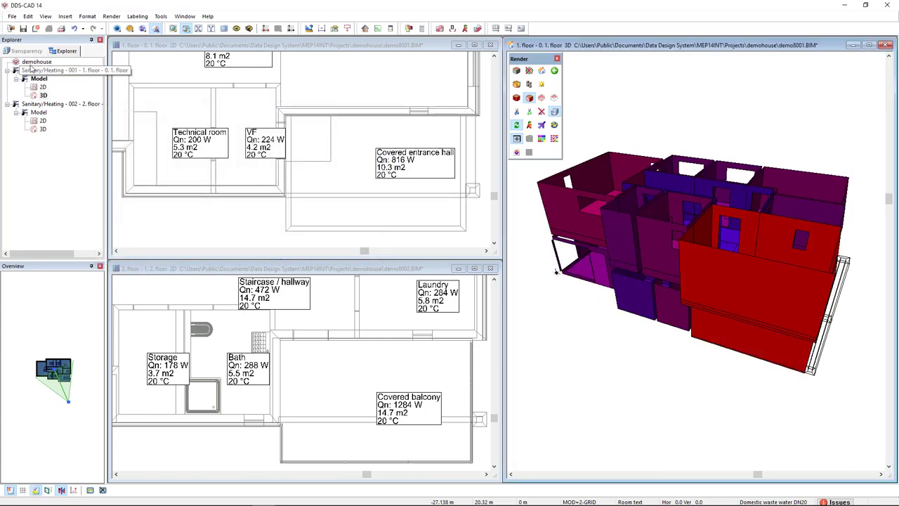
{"action": "left_click", "coordinate": [20, 39]}
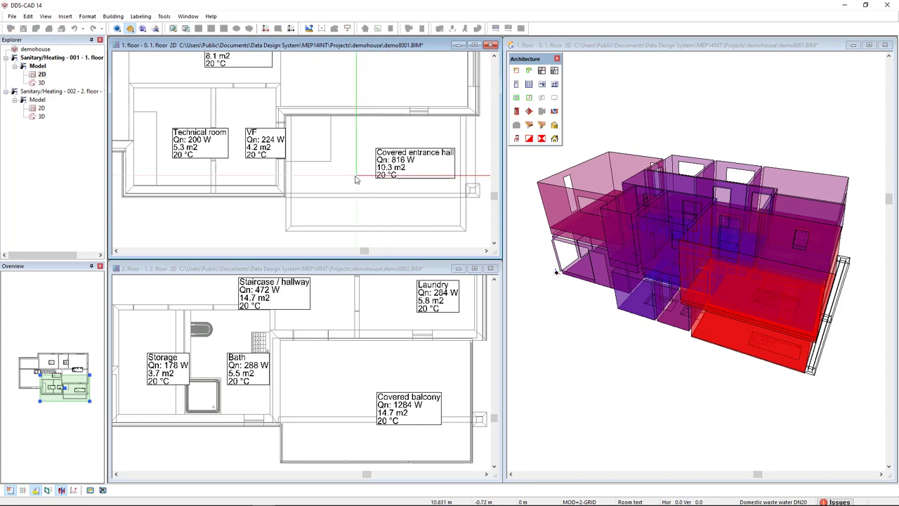
Make the covered entrance hall unheated and set the technical room to 15 °C
{"action": "double_click", "coordinate": [415, 162]}
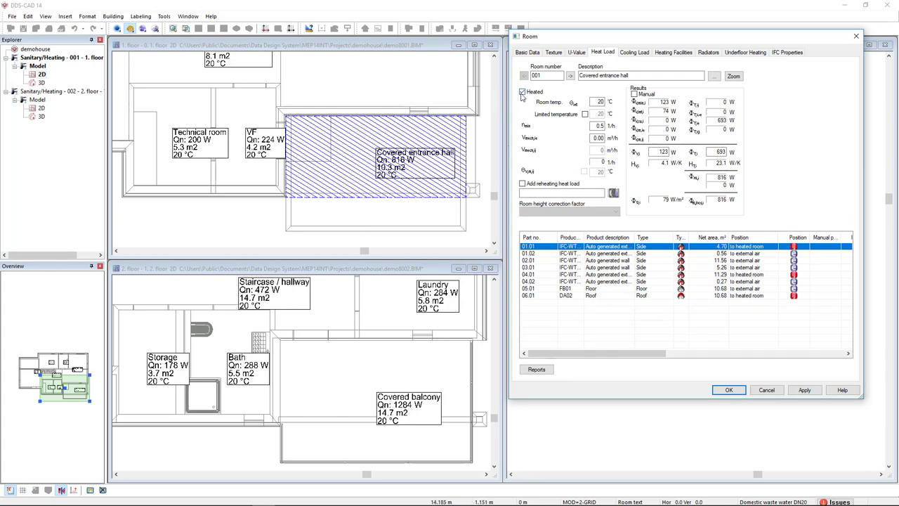
{"action": "left_click", "coordinate": [523, 92]}
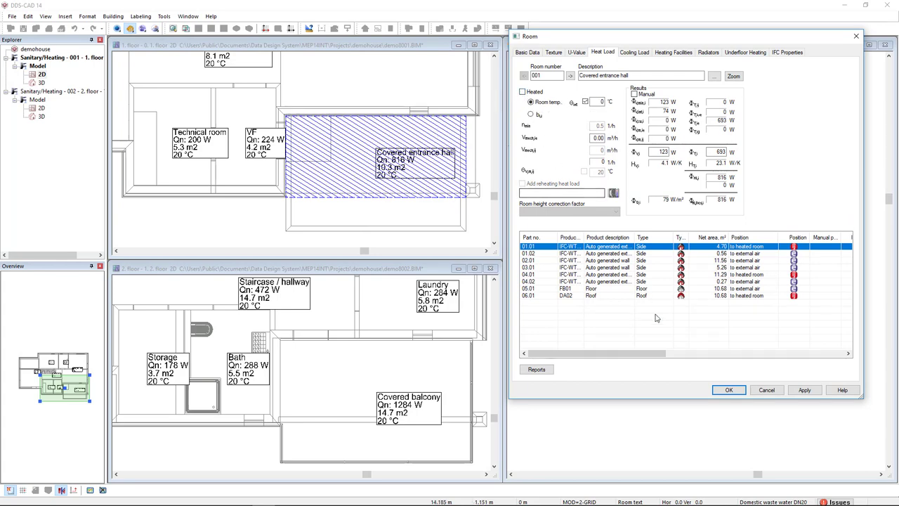
{"action": "left_click", "coordinate": [728, 390]}
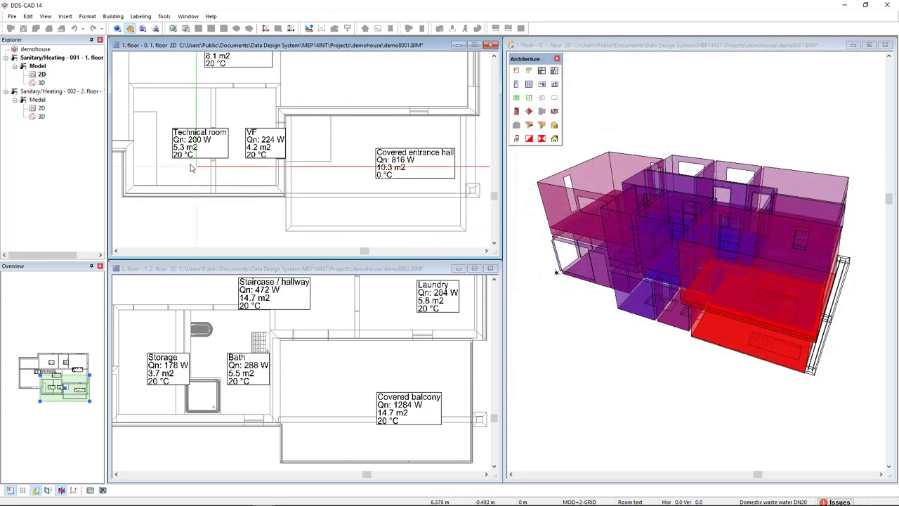
{"action": "double_click", "coordinate": [200, 141]}
{"action": "type", "text": "15"}
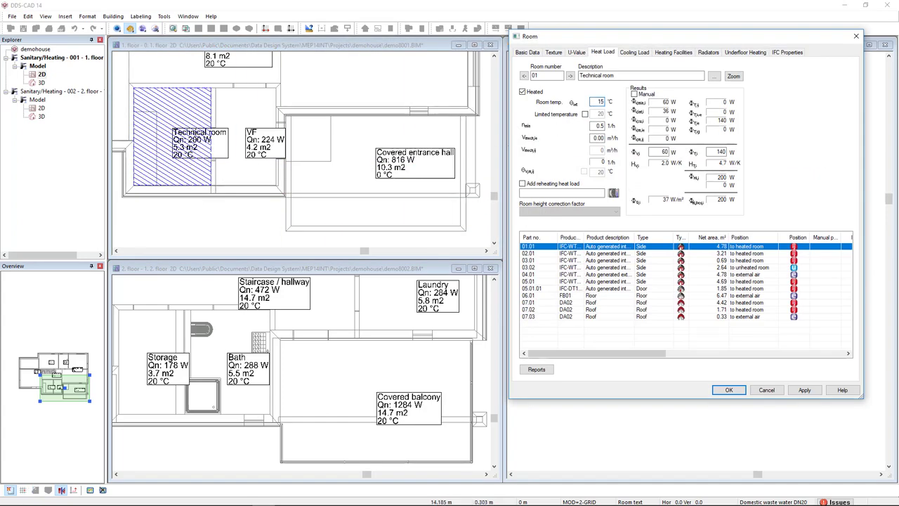
{"action": "left_click", "coordinate": [729, 390]}
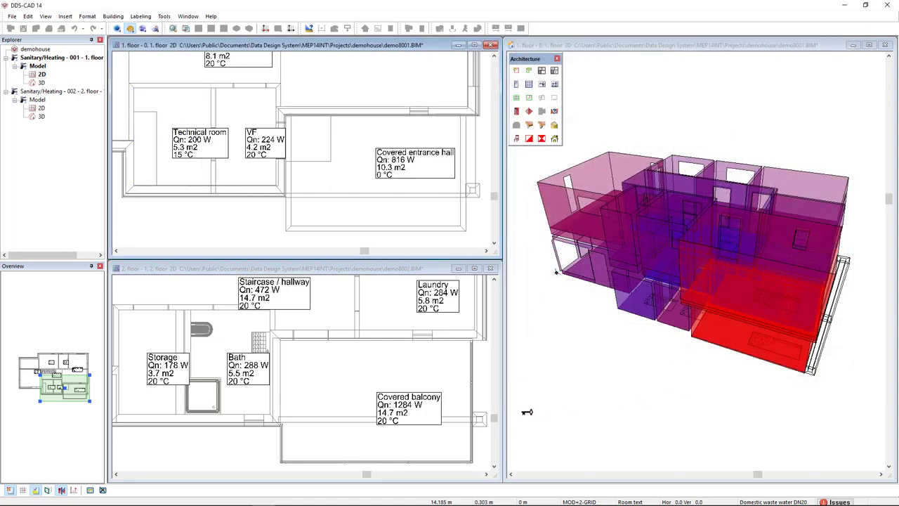
Make the covered balcony unheated and set the bath temperature to 24 °C
{"action": "left_click", "coordinate": [344, 388]}
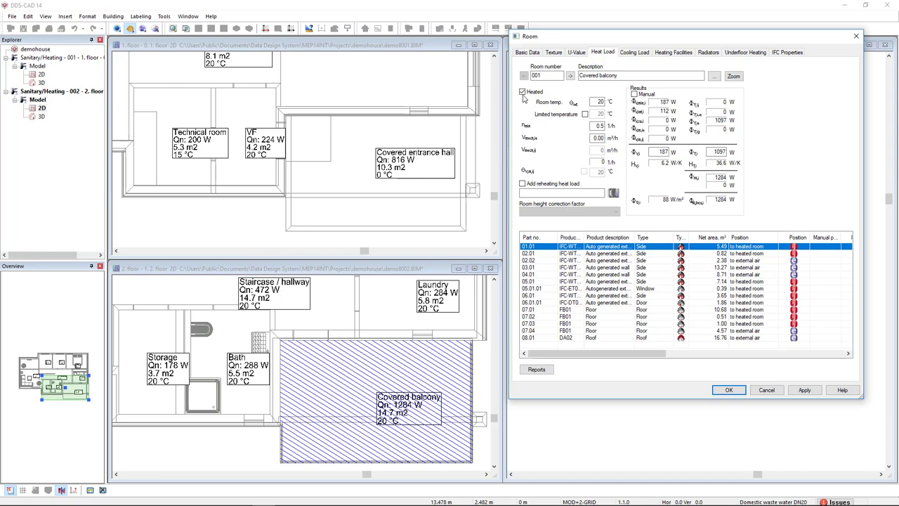
{"action": "left_click", "coordinate": [522, 92]}
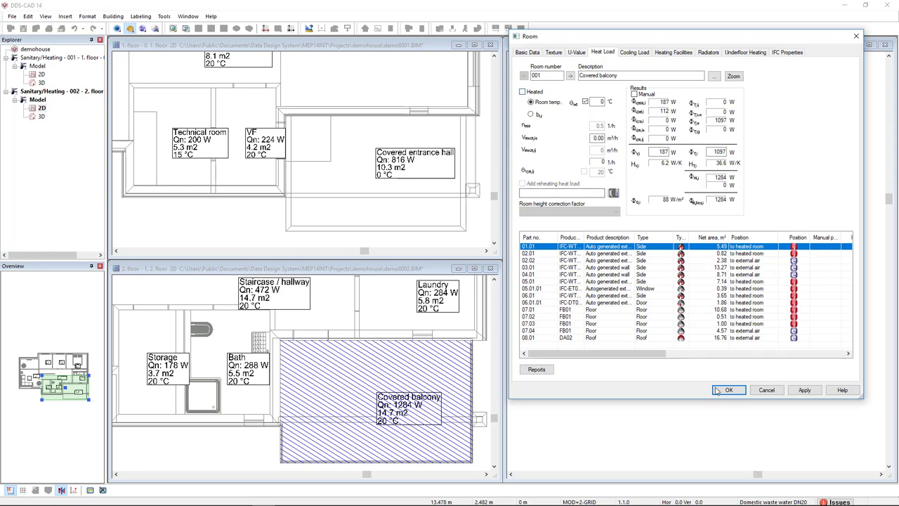
{"action": "left_click", "coordinate": [728, 390]}
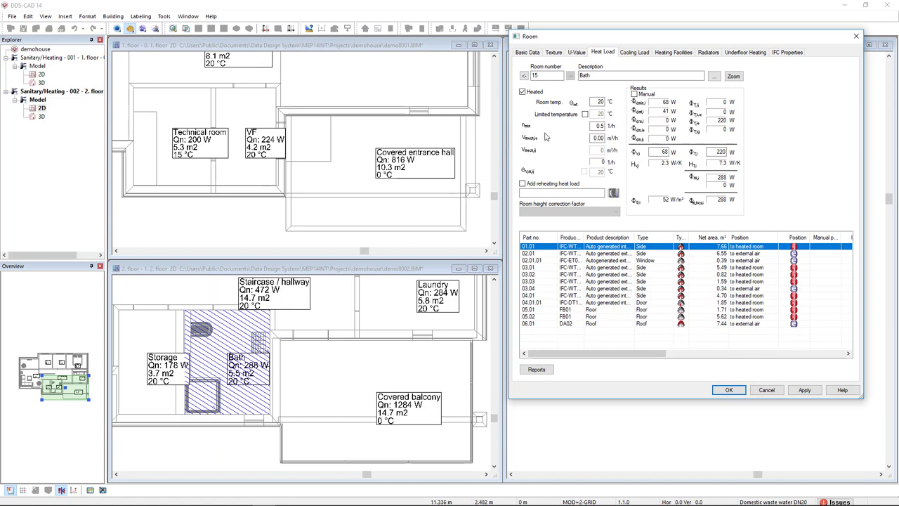
{"action": "triple_click", "coordinate": [599, 102]}
{"action": "type", "text": "24"}
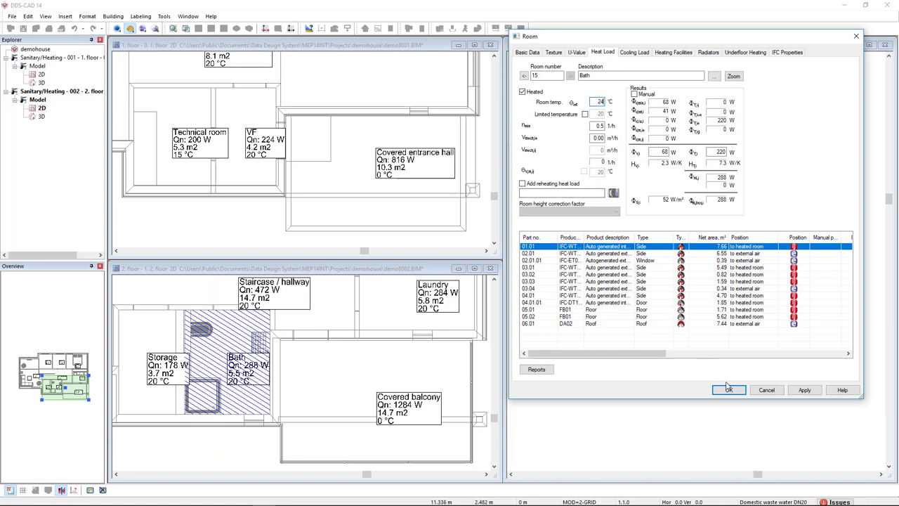
{"action": "left_click", "coordinate": [728, 390]}
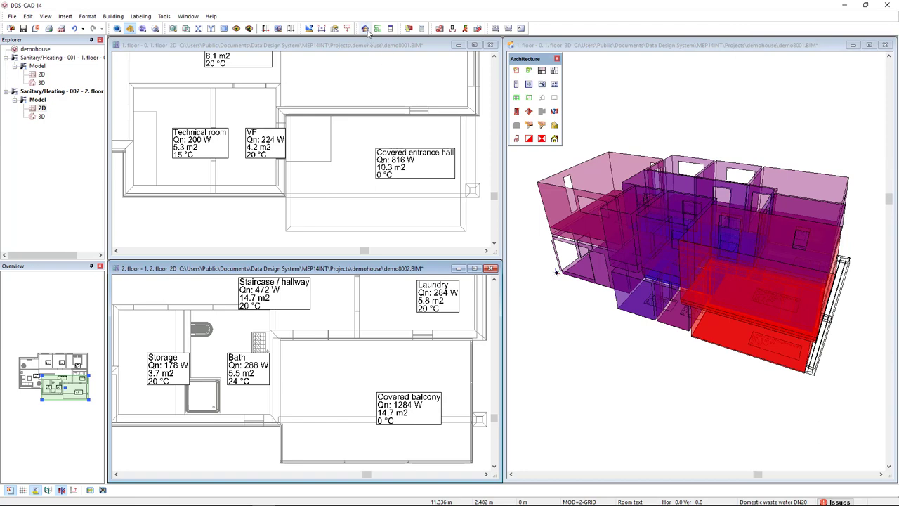
Rerun the building heat load calculation, now totalling 6425 W, and accept it
{"action": "left_click", "coordinate": [365, 28]}
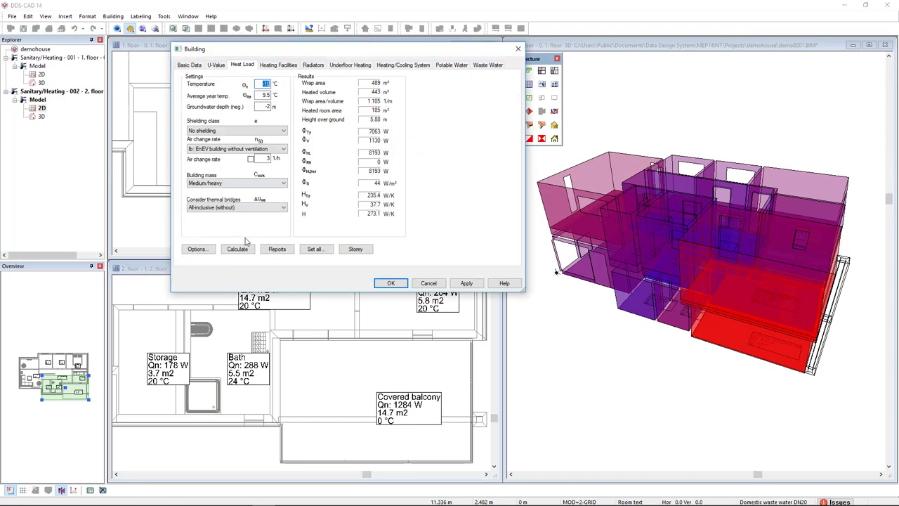
{"action": "left_click", "coordinate": [238, 249]}
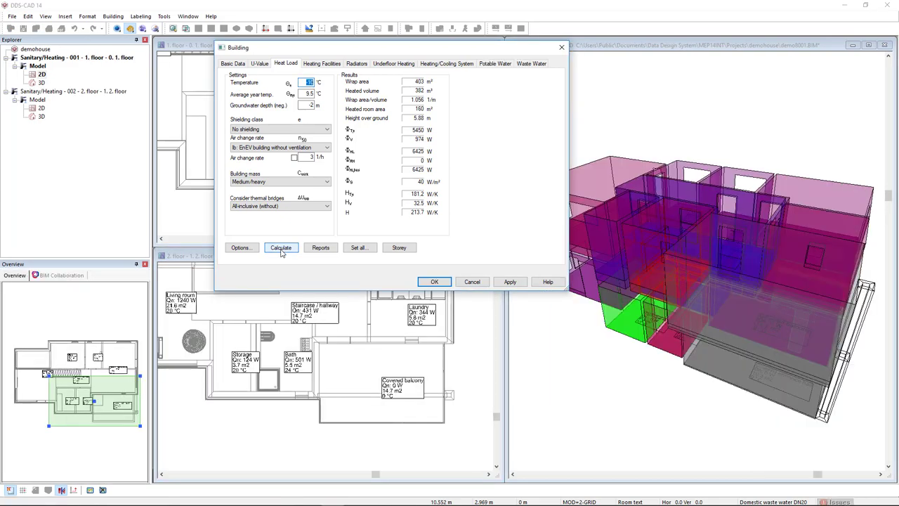
{"action": "left_click", "coordinate": [281, 247]}
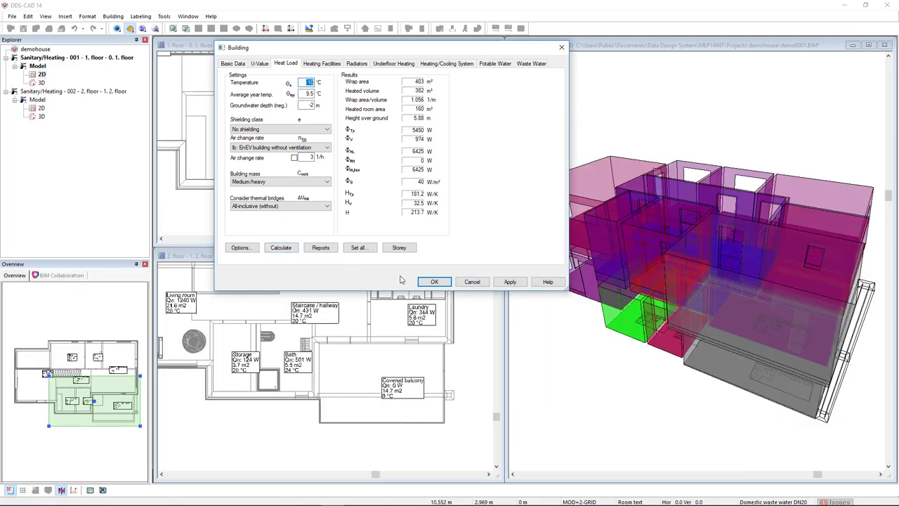
{"action": "left_click", "coordinate": [434, 281]}
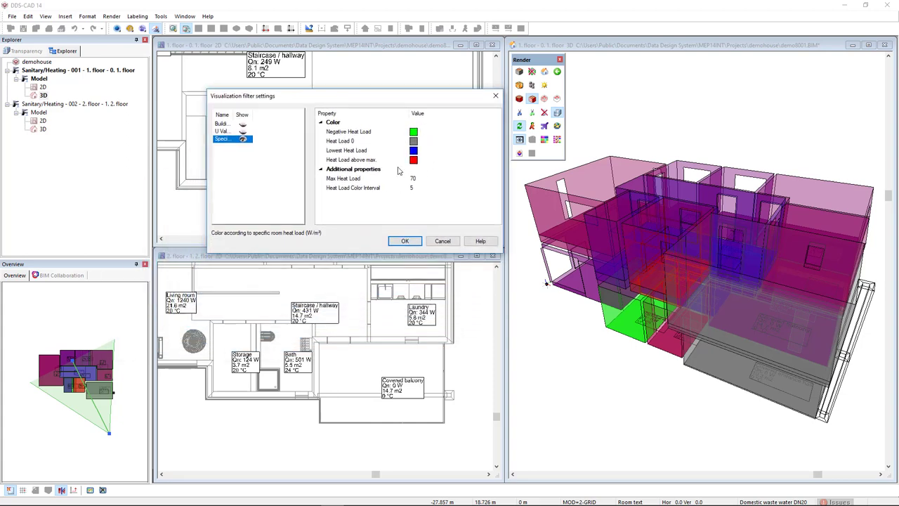
{"action": "mouse_move", "coordinate": [376, 139]}
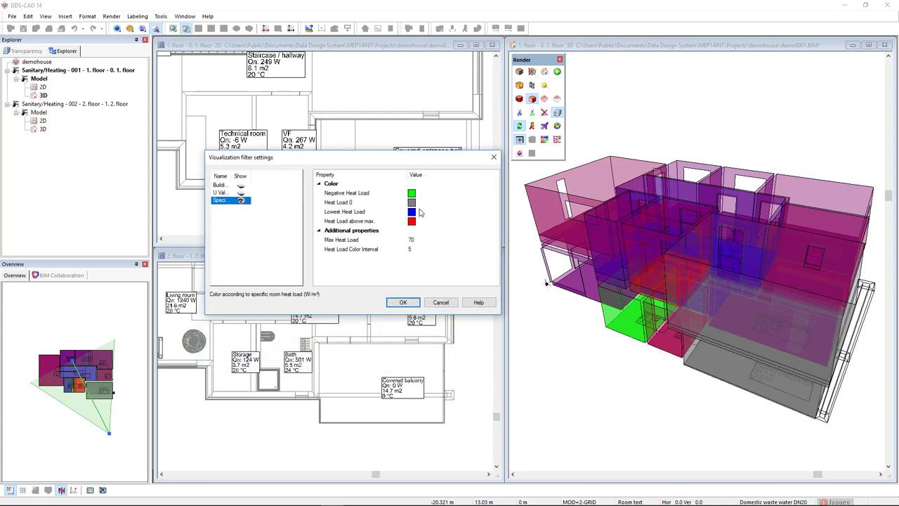
{"action": "mouse_move", "coordinate": [414, 401]}
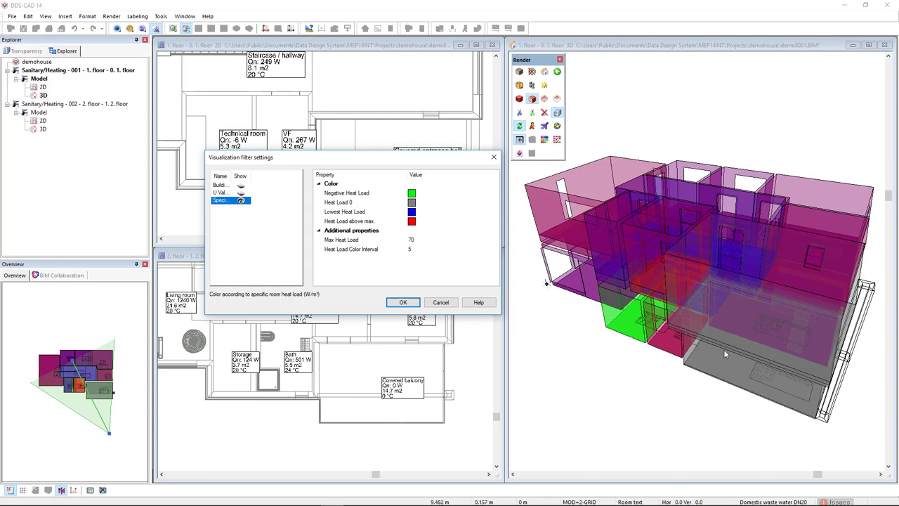
{"action": "mouse_move", "coordinate": [778, 357]}
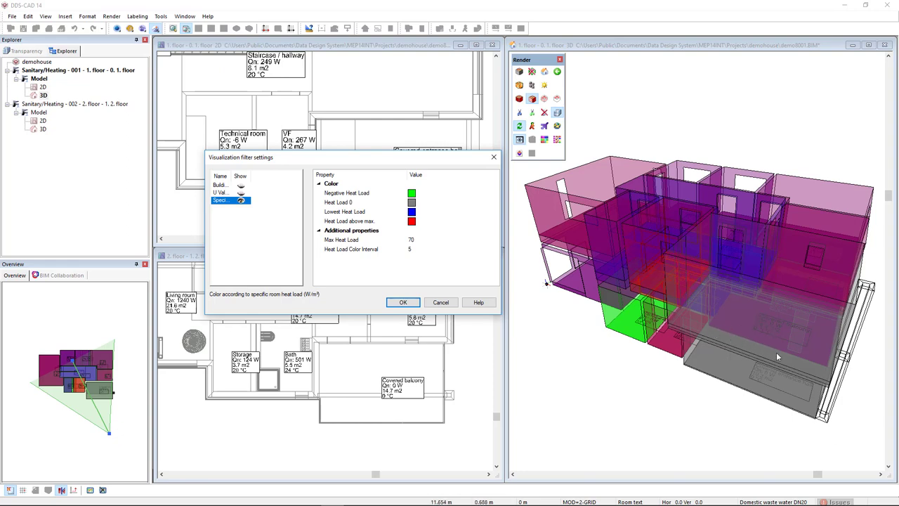
{"action": "mouse_move", "coordinate": [338, 225]}
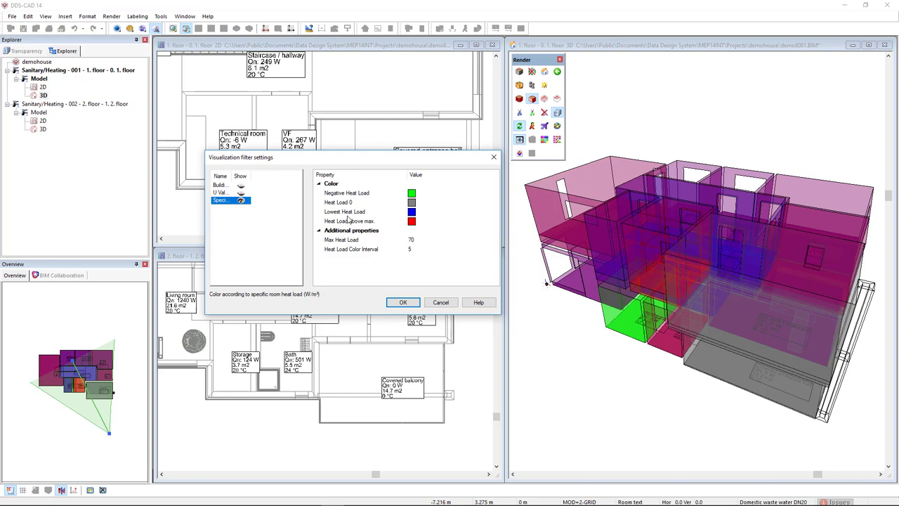
{"action": "mouse_move", "coordinate": [343, 230]}
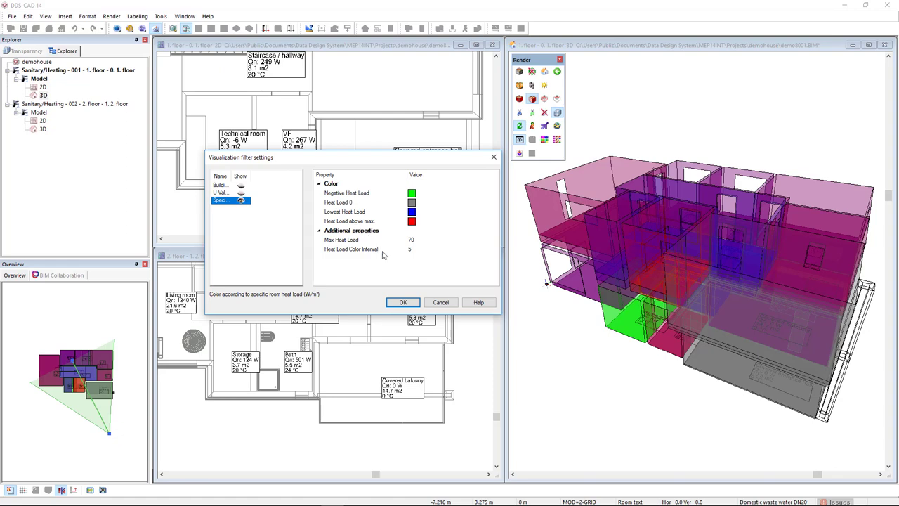
Accept the specific room heat load filter with 70 W/m² maximum and 5-unit intervals
{"action": "left_click", "coordinate": [403, 302]}
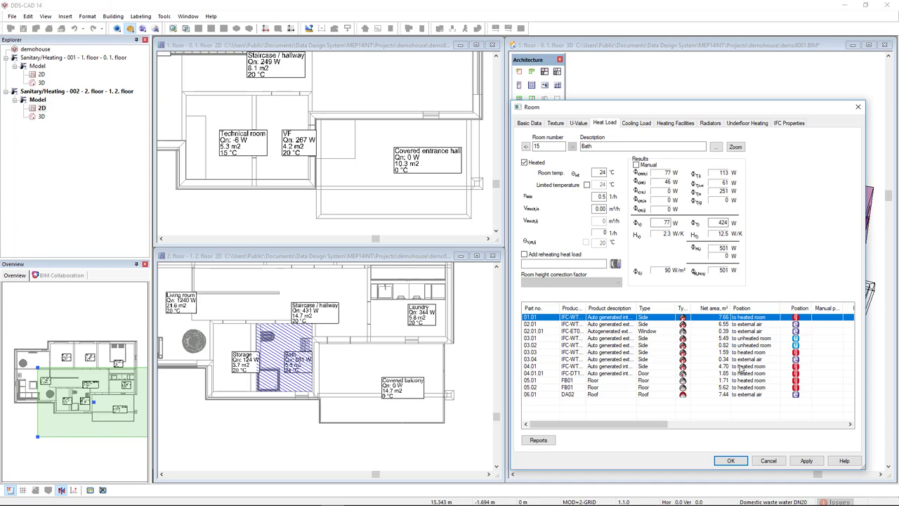
{"action": "mouse_move", "coordinate": [767, 328]}
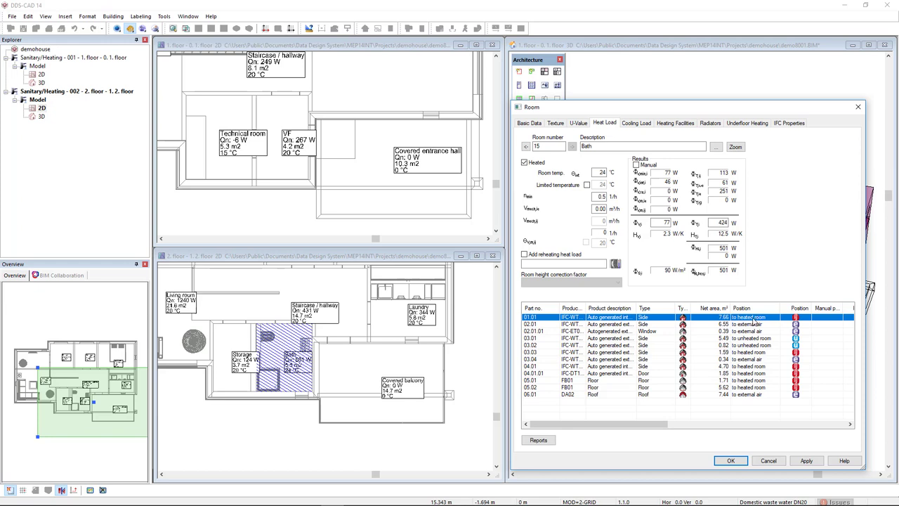
{"action": "mouse_move", "coordinate": [756, 324]}
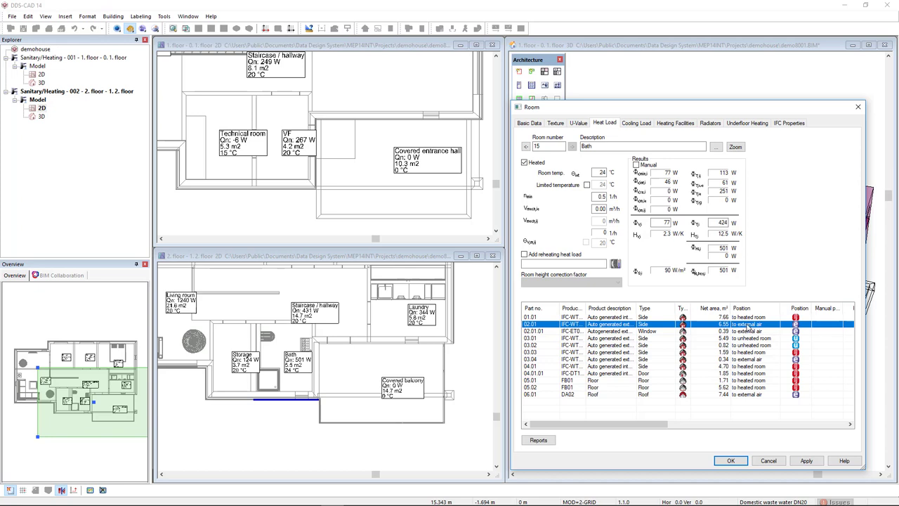
{"action": "mouse_move", "coordinate": [257, 408]}
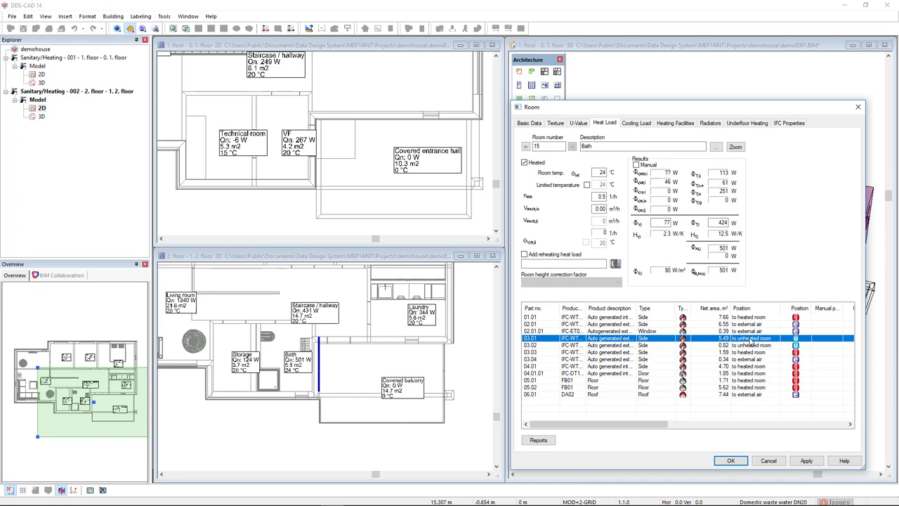
{"action": "mouse_move", "coordinate": [751, 342]}
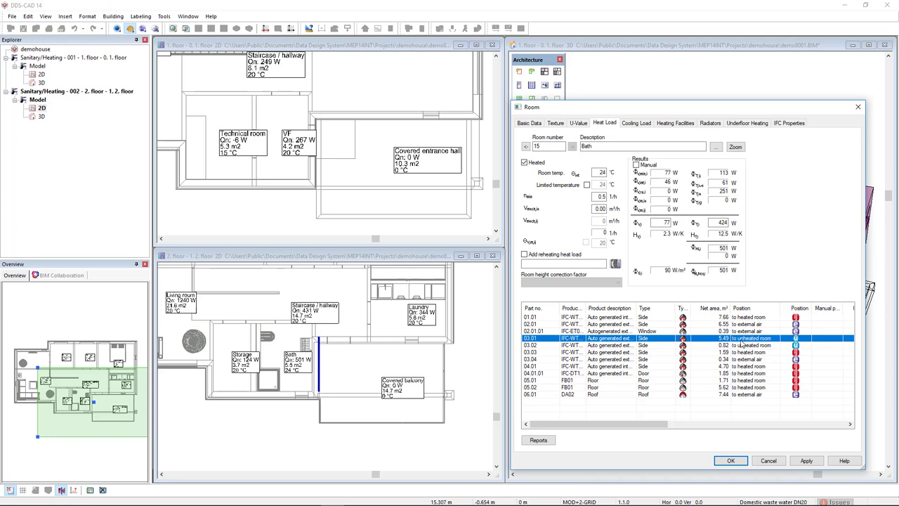